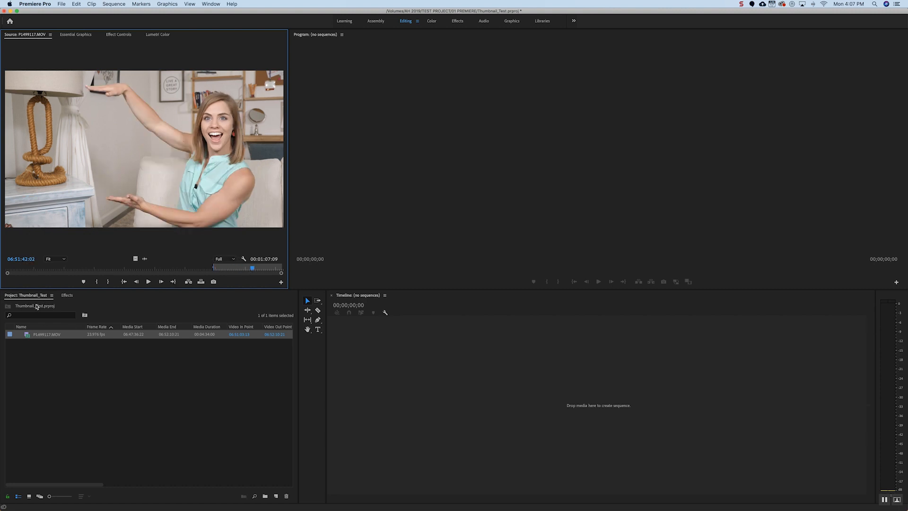
Create a new sequence from the Digital SLR 1080p24 preset, named THUMBNAIL.
click(74, 364)
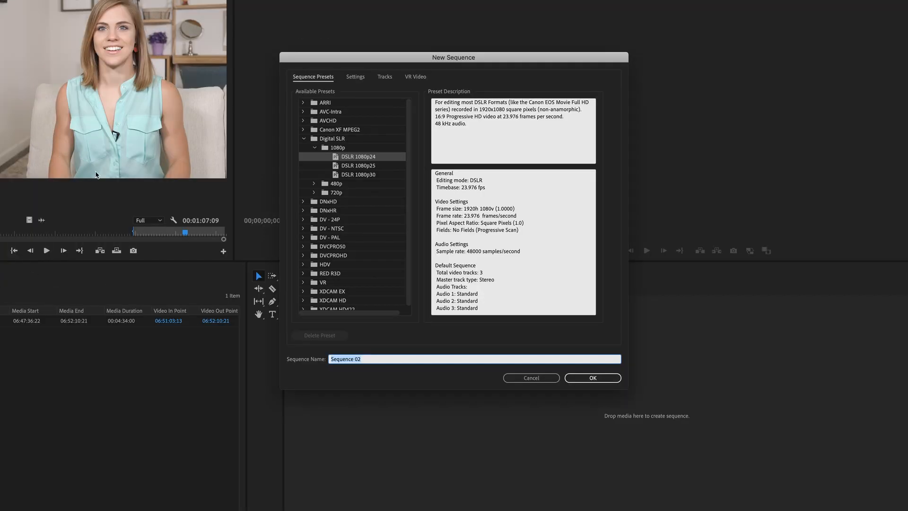
mouse_move(362, 162)
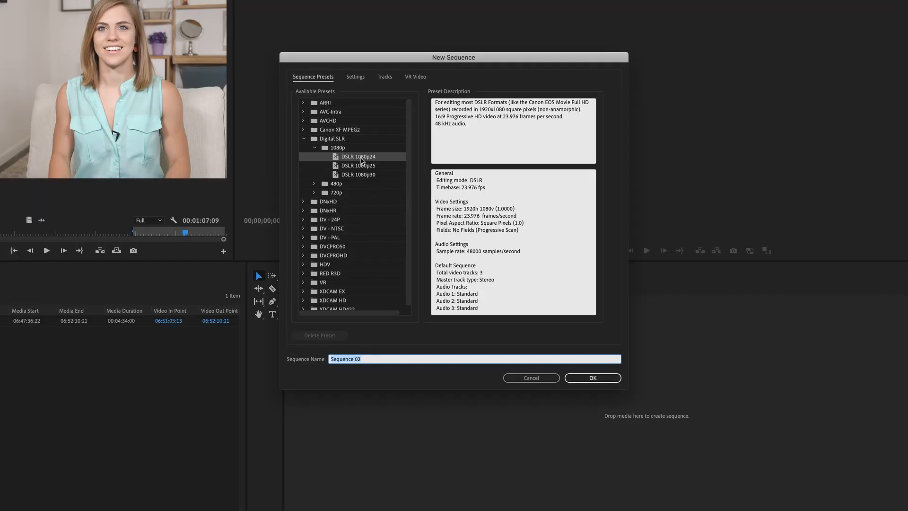
mouse_move(388, 318)
text(T)
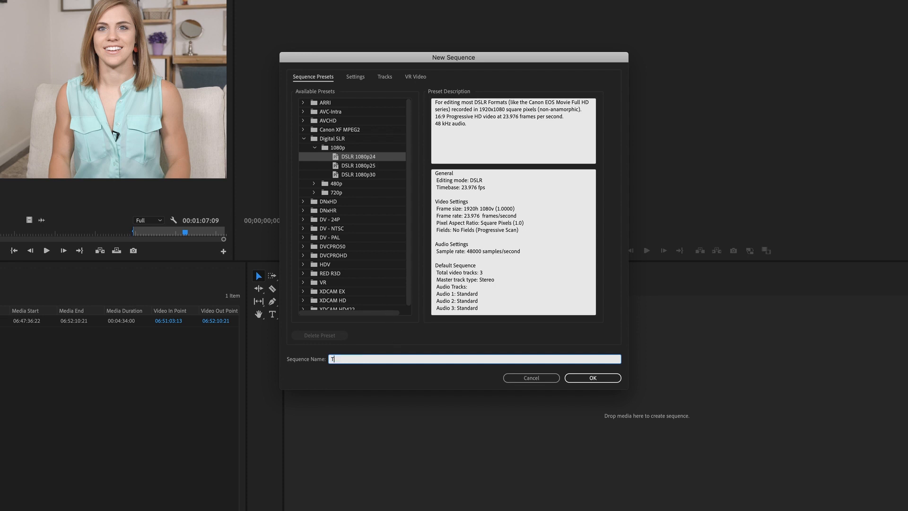
text(HUMBNAIL)
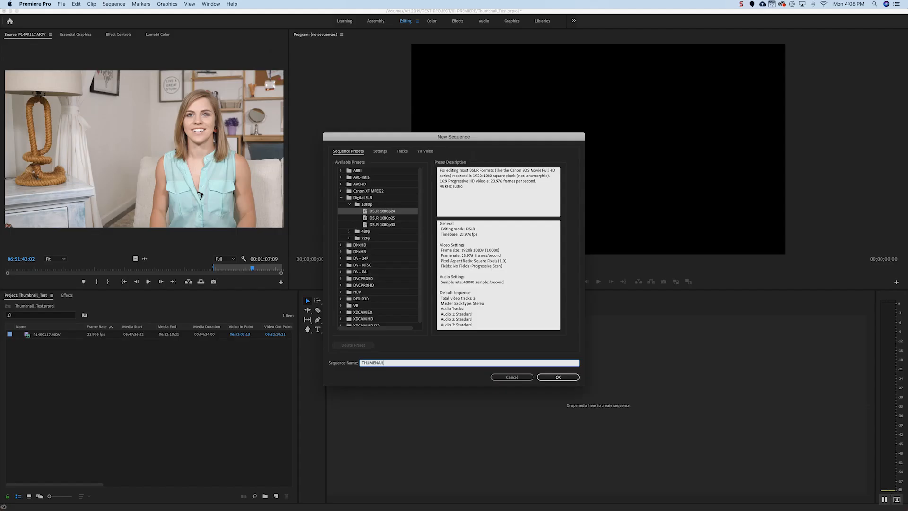
click(557, 377)
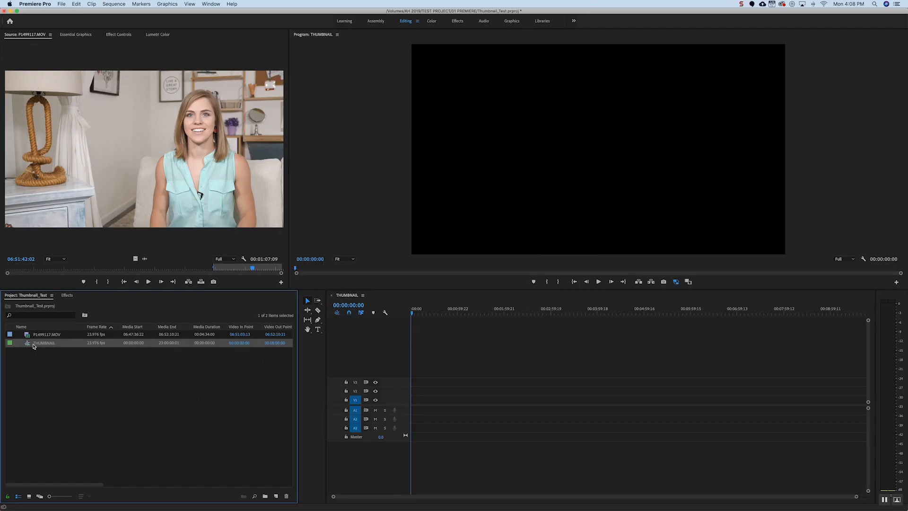
mouse_move(59, 346)
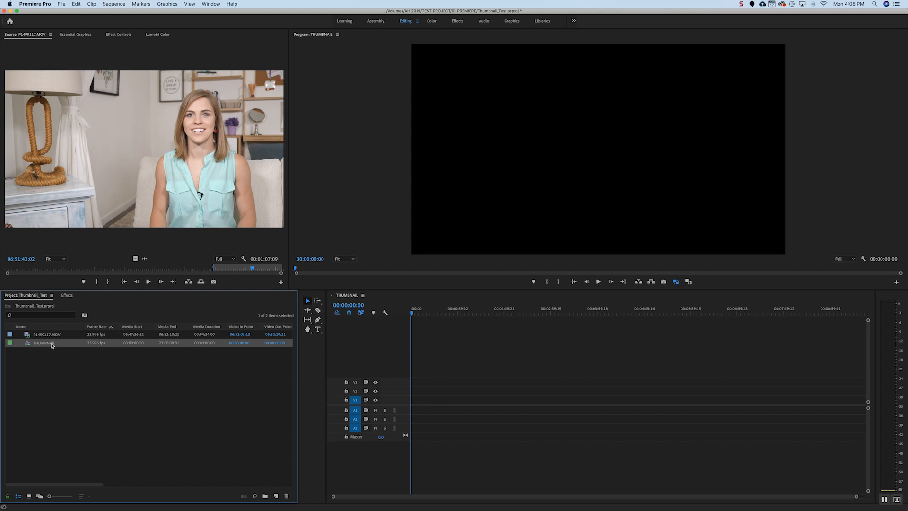
Add P1499117.MOV to THUMBNAIL, keep existing sequence settings, and set the clip to frame size.
click(49, 334)
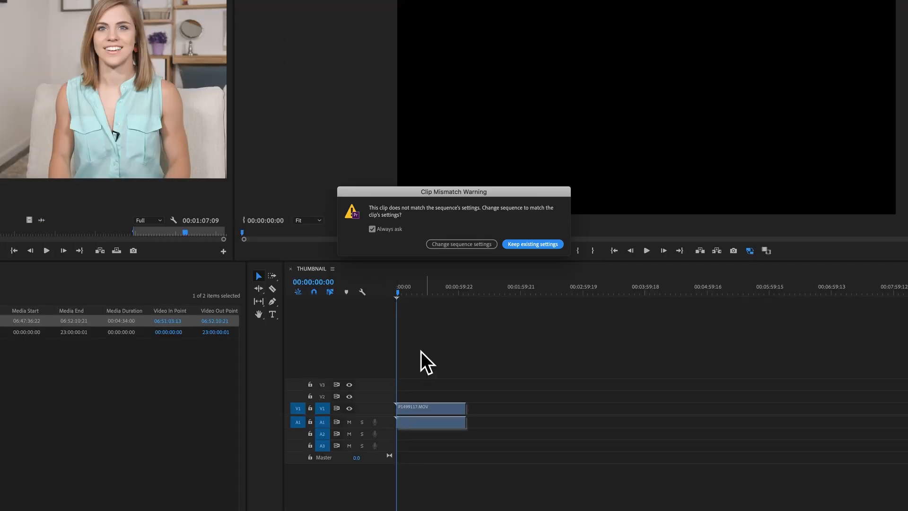
mouse_move(547, 234)
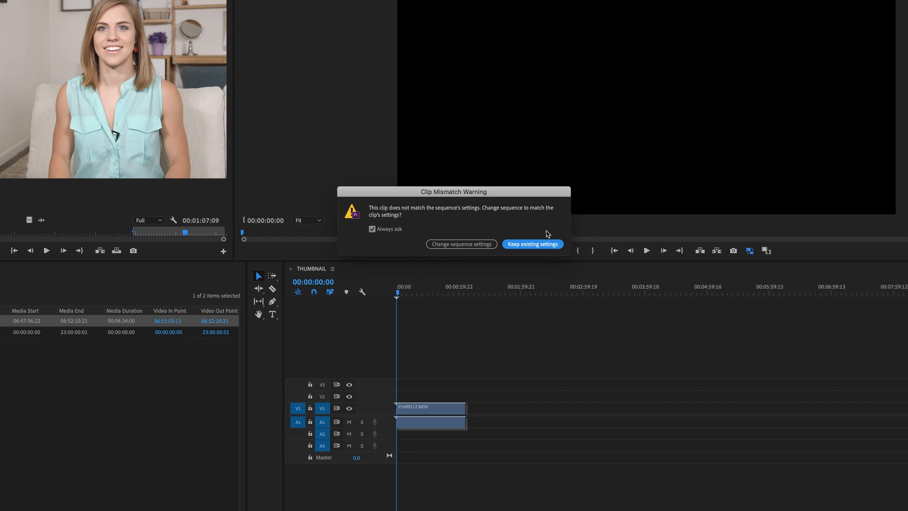
mouse_move(543, 245)
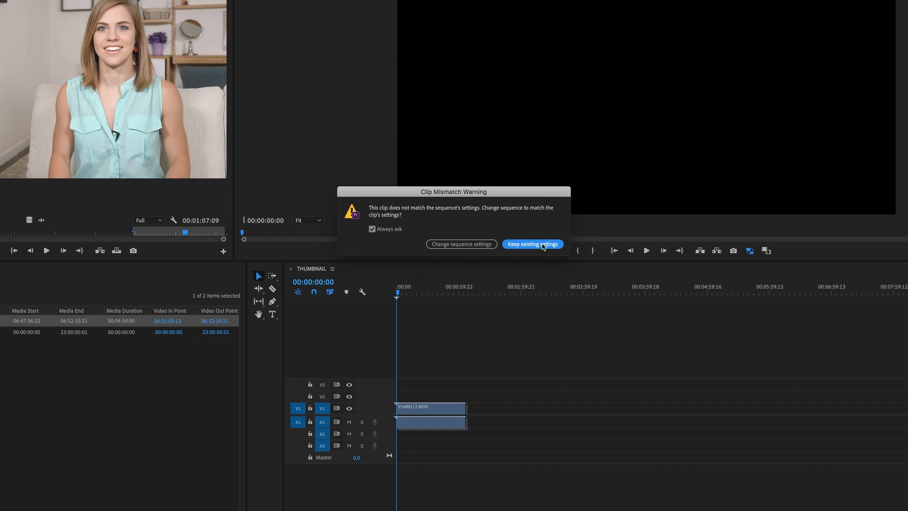
click(531, 244)
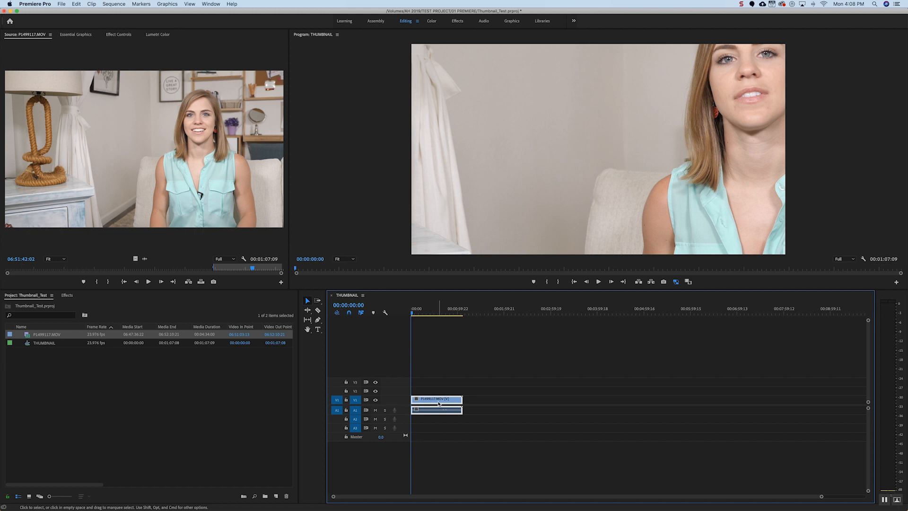
right_click(437, 410)
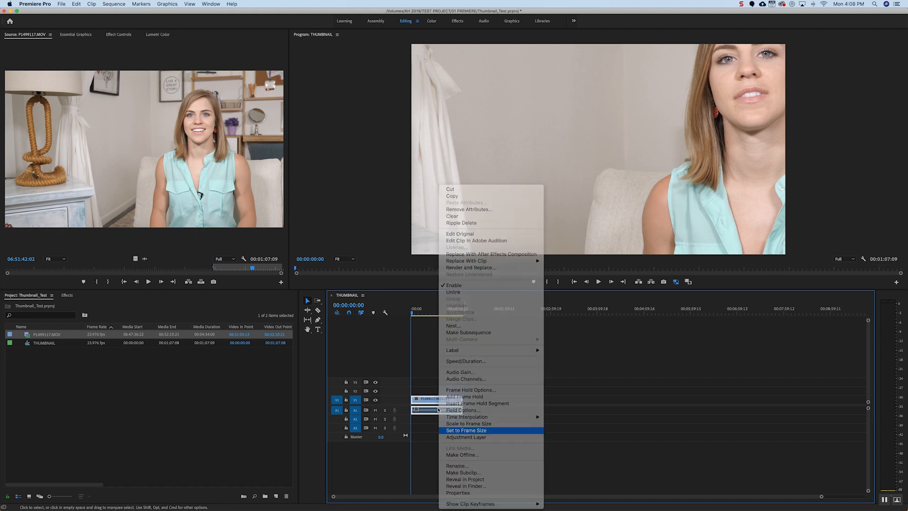
click(466, 430)
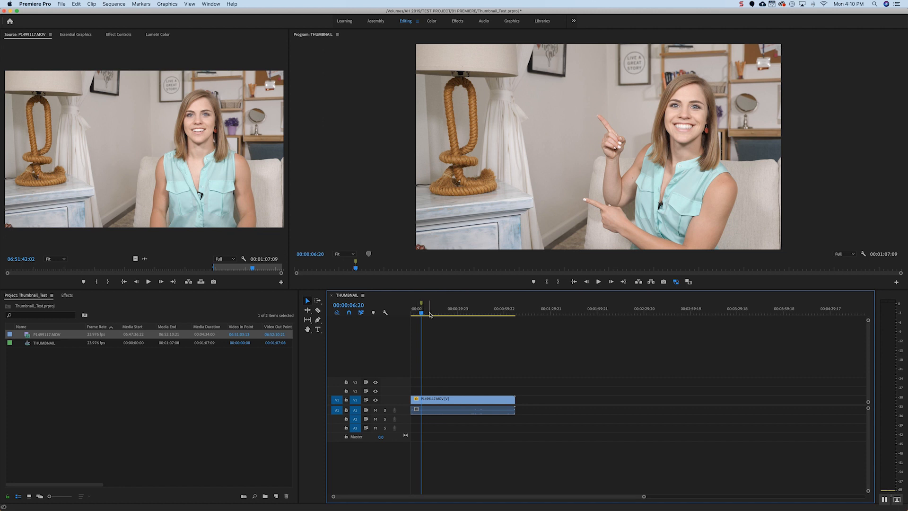
Add timeline markers at the arms-raised and thumbs-up poses in the clip.
click(445, 314)
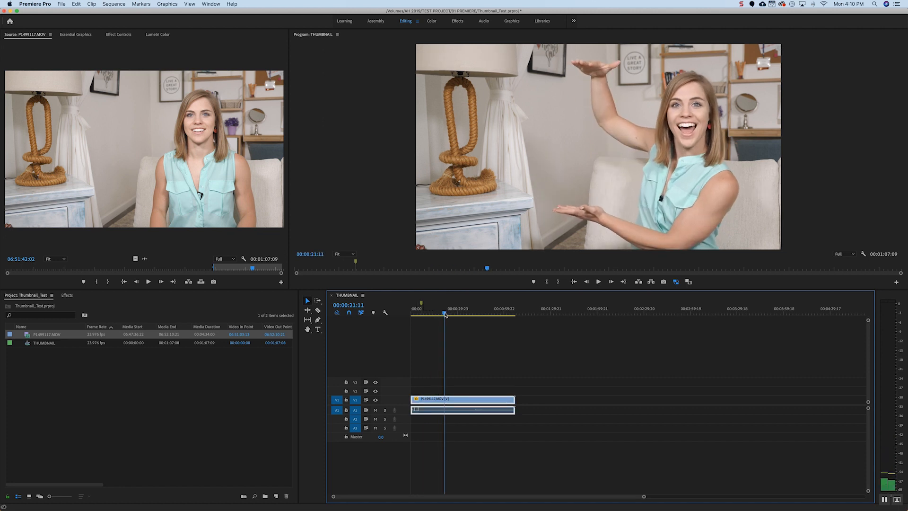
click(455, 313)
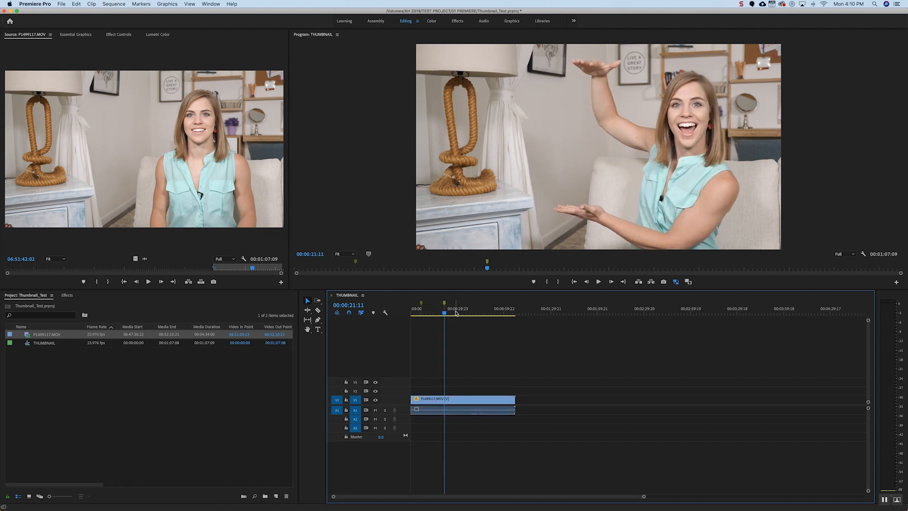
click(463, 313)
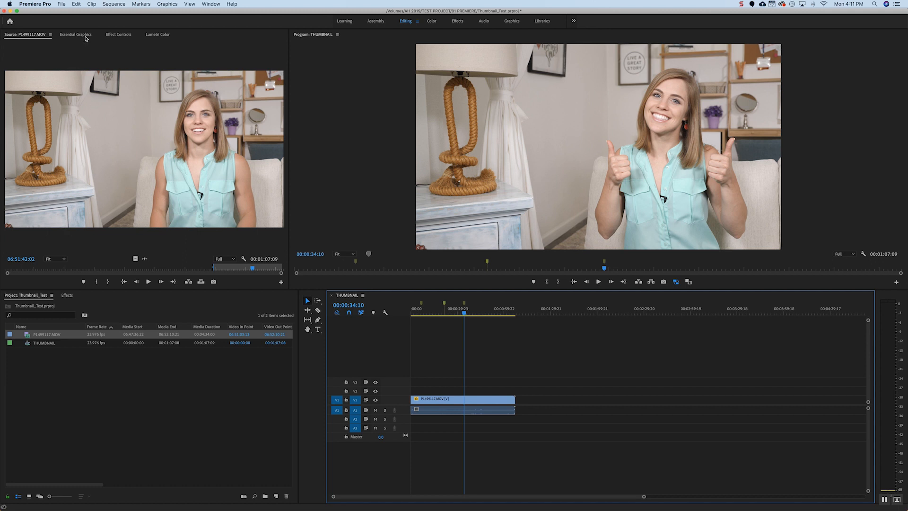
Open Essential Graphics and type a title reading 'Shutter Speed', 'Aperture', 'ISO' over the frame.
click(76, 34)
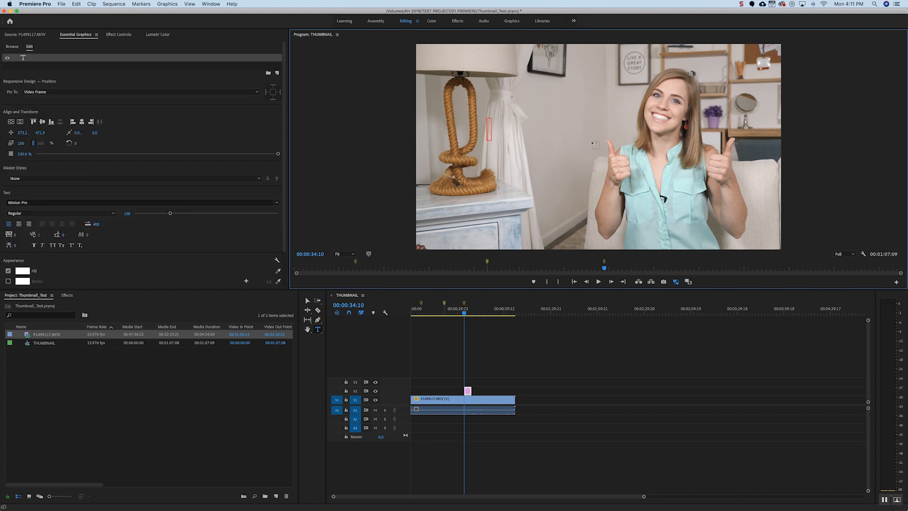
mouse_move(211, 4)
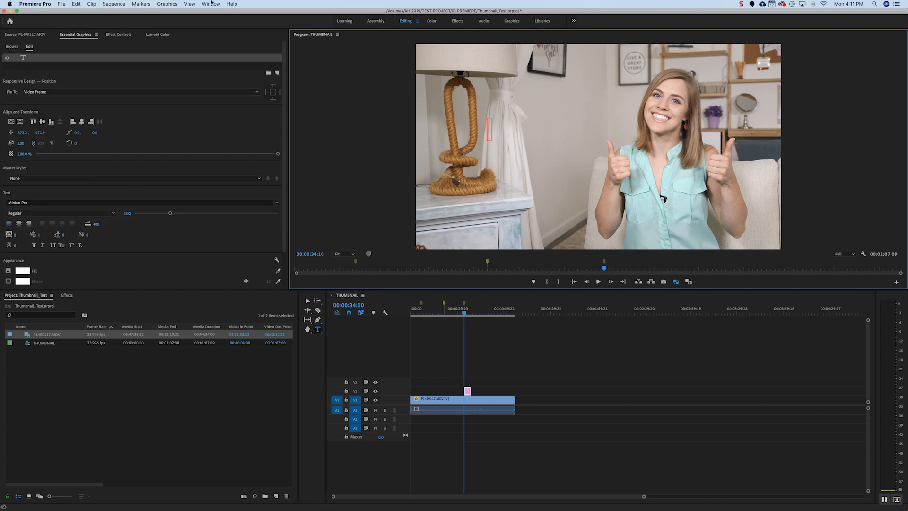
click(211, 4)
text(Apert)
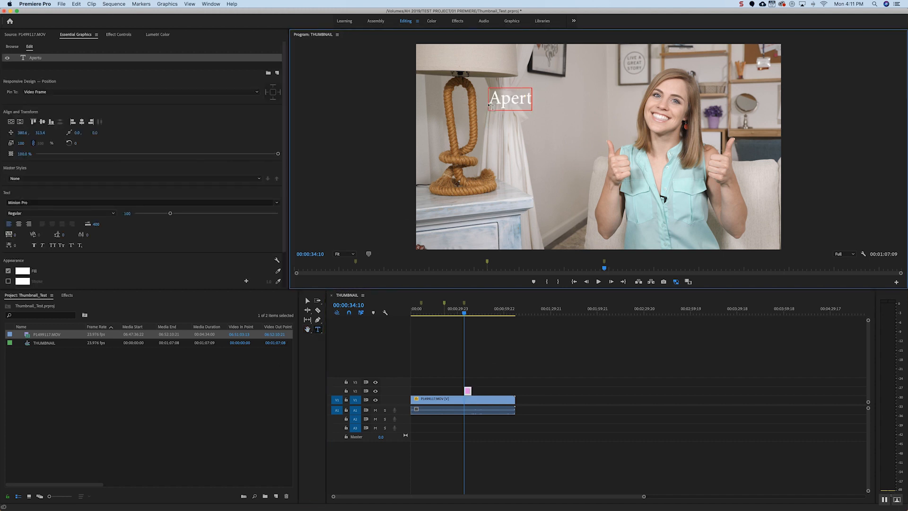
text(shutte)
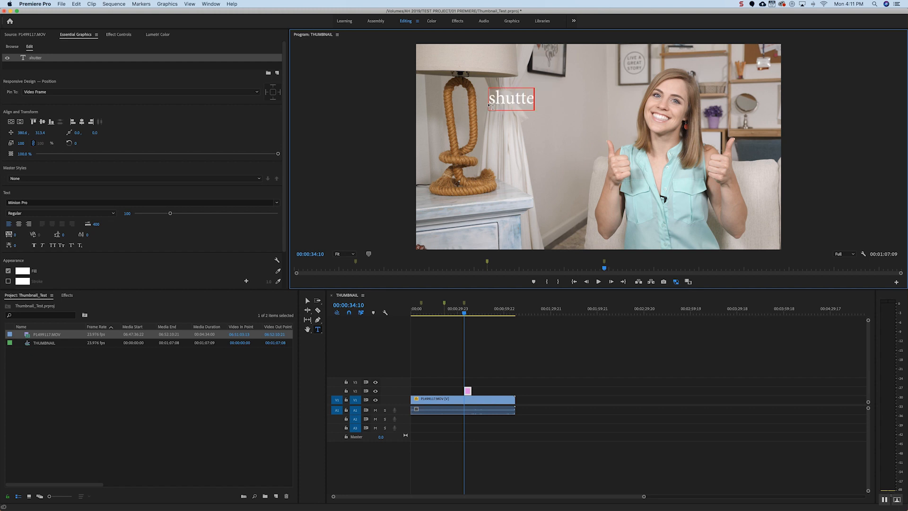
text(r Spee)
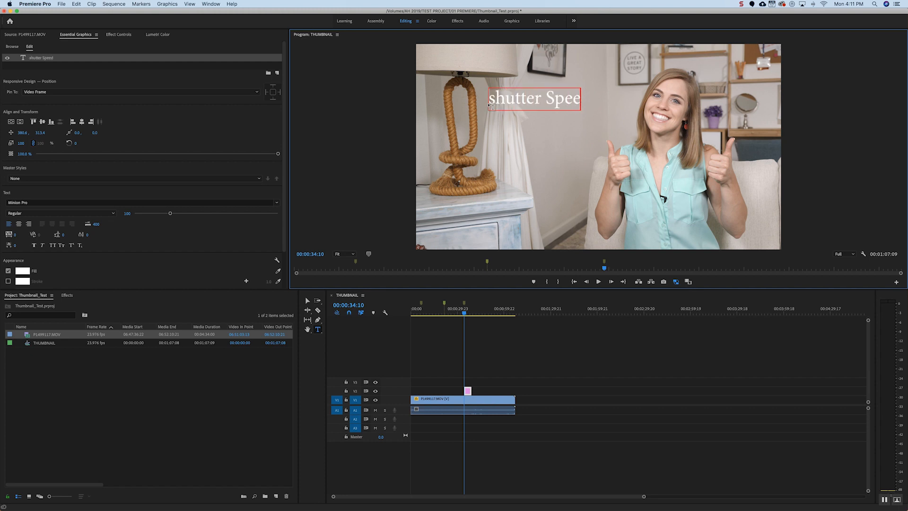
text(d Aperture)
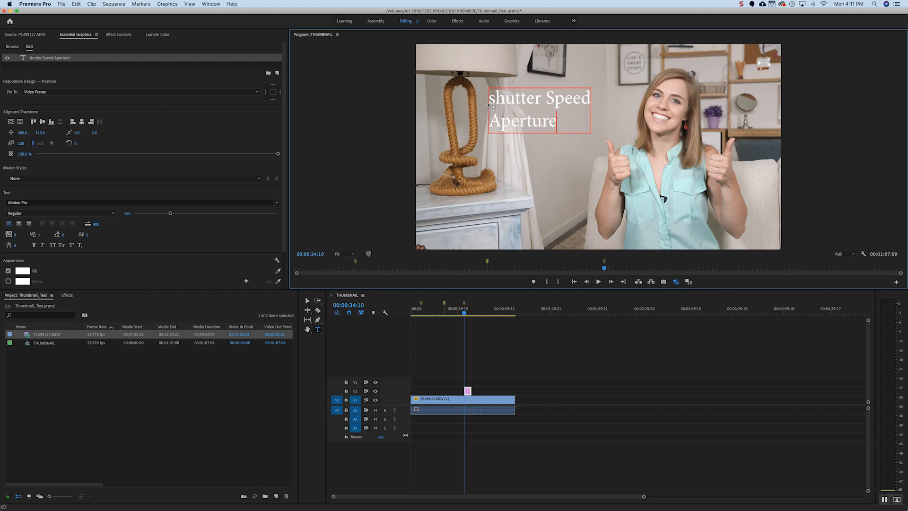
text(ISO)
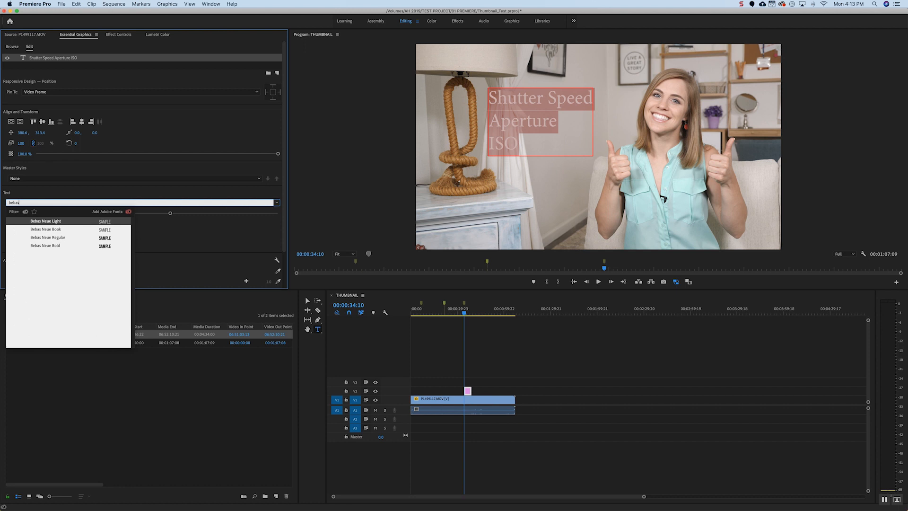
Switch the title font to Bebas Neue Bold and enlarge the text size.
click(45, 246)
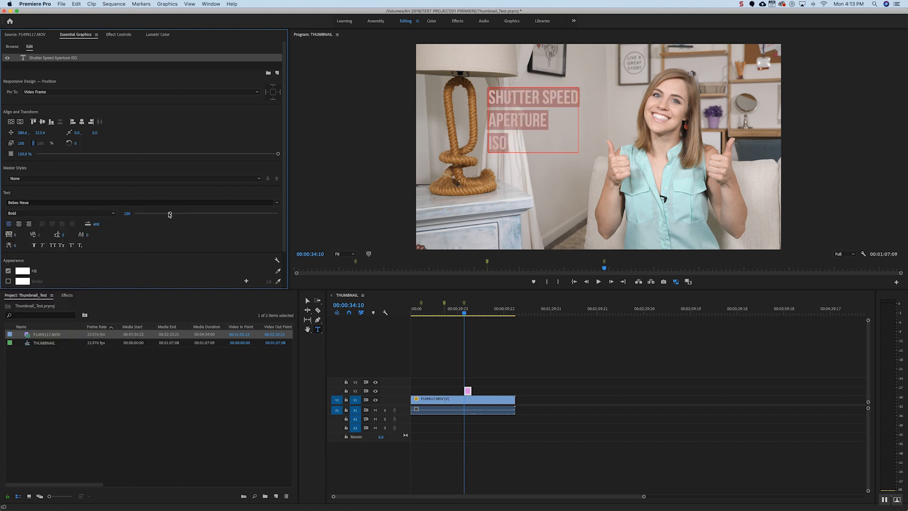
drag(170, 213, 209, 213)
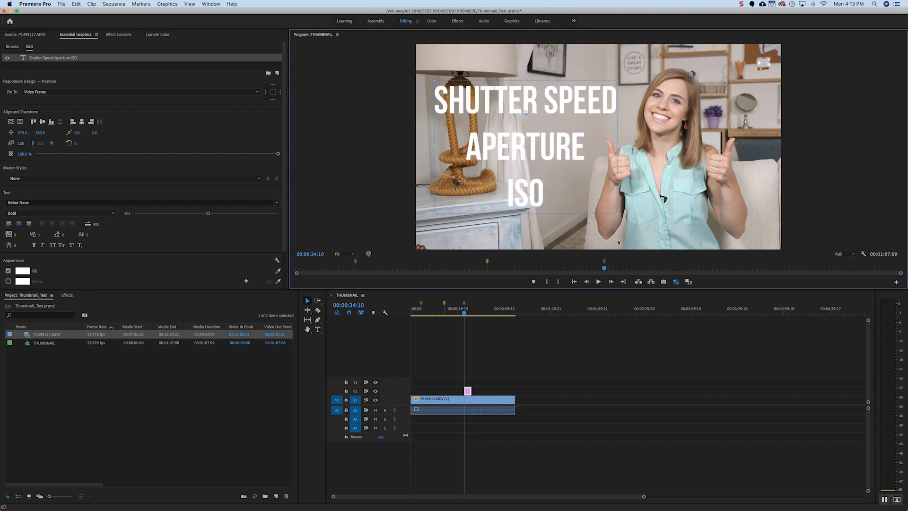
mouse_move(103, 74)
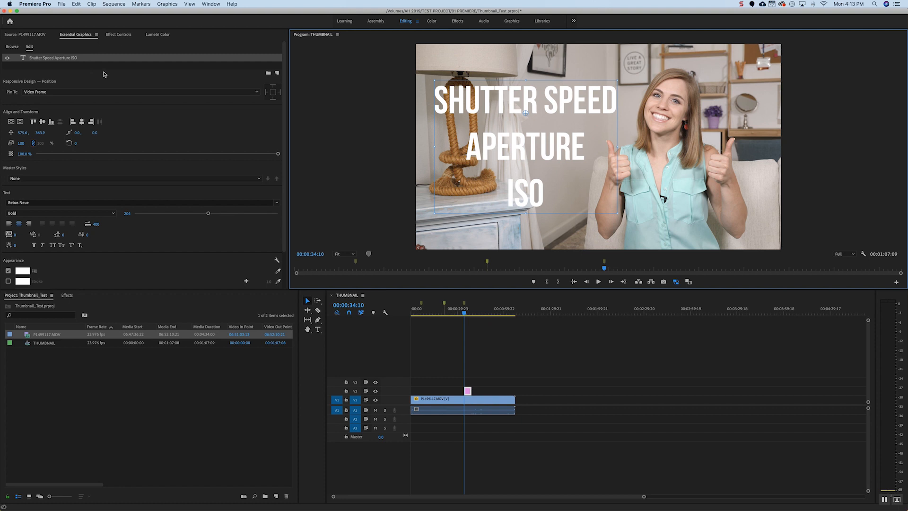
mouse_move(658, 120)
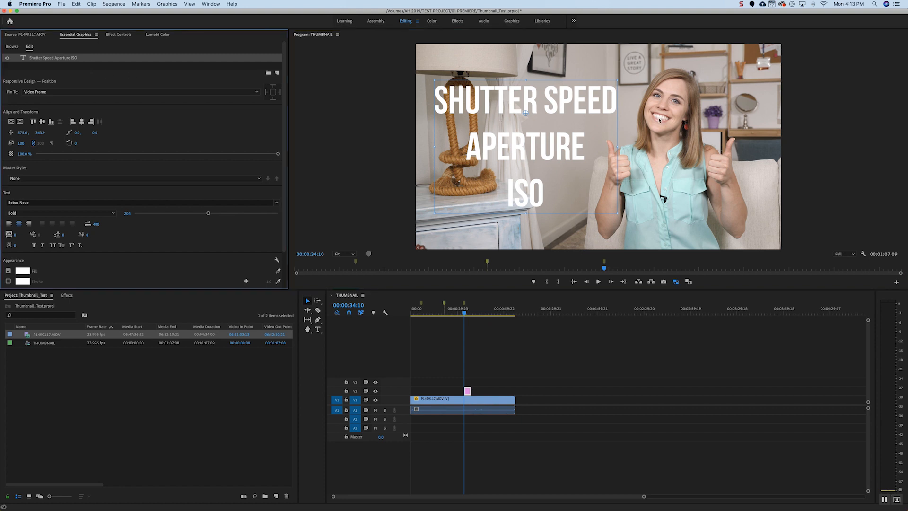
Add a rectangle shape layer behind the Shutter Speed line and select it.
click(278, 72)
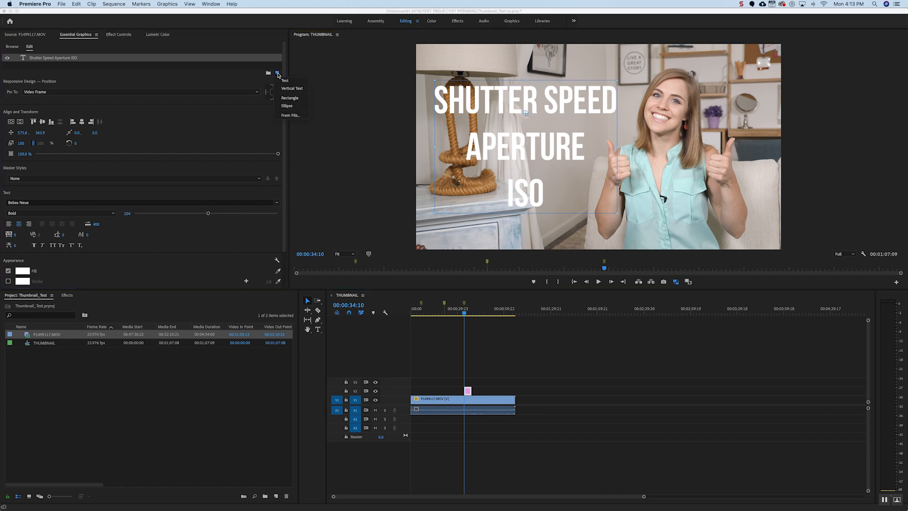
click(289, 97)
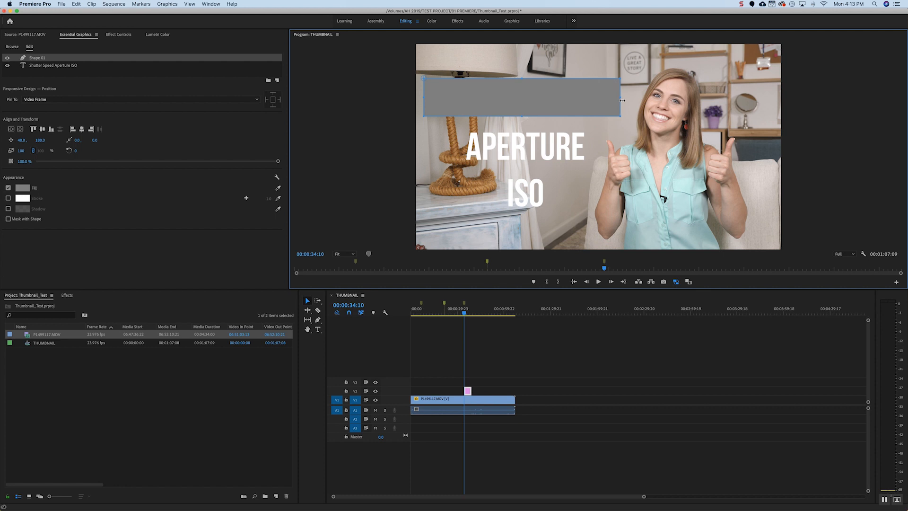
mouse_move(38, 55)
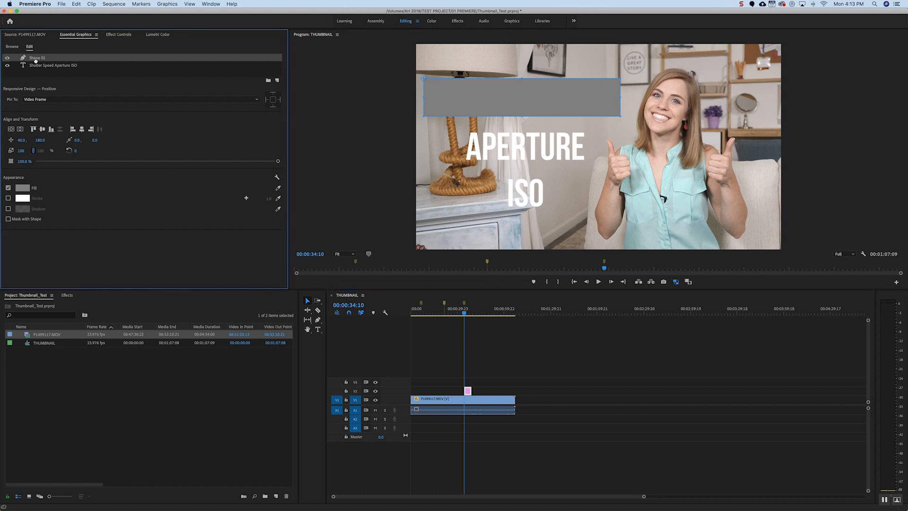
click(52, 57)
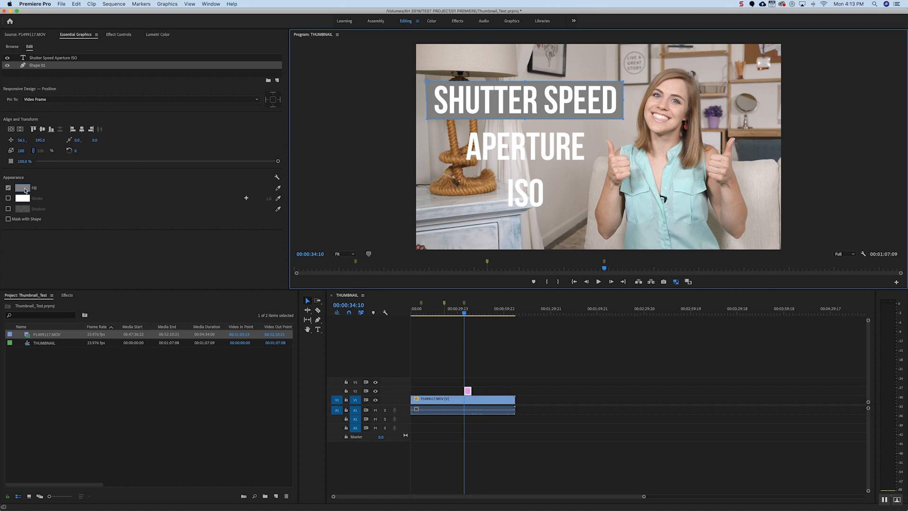
Set the rectangle's fill to the coral hex colour in the Color Picker.
click(22, 188)
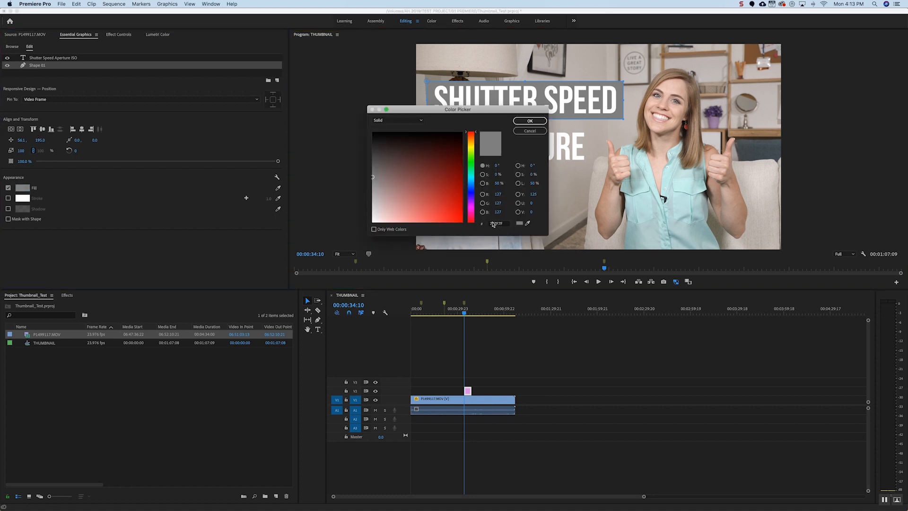
click(431, 217)
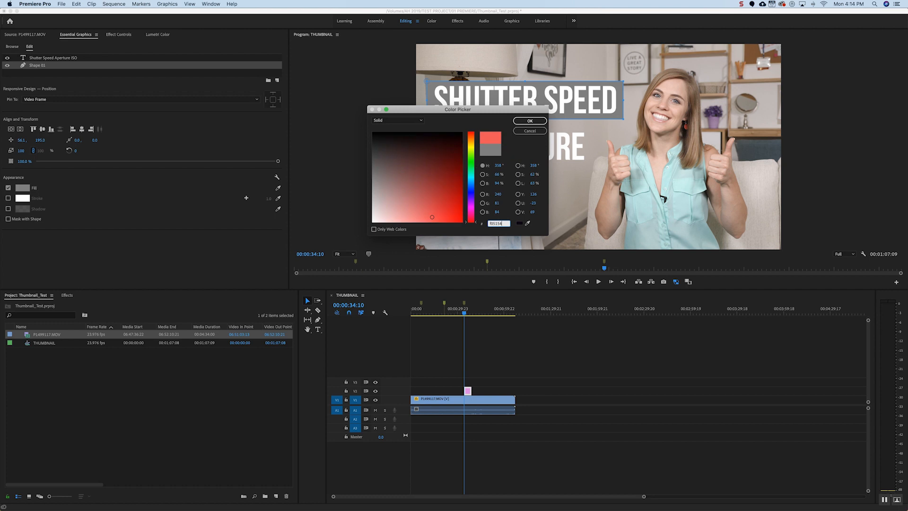
click(528, 121)
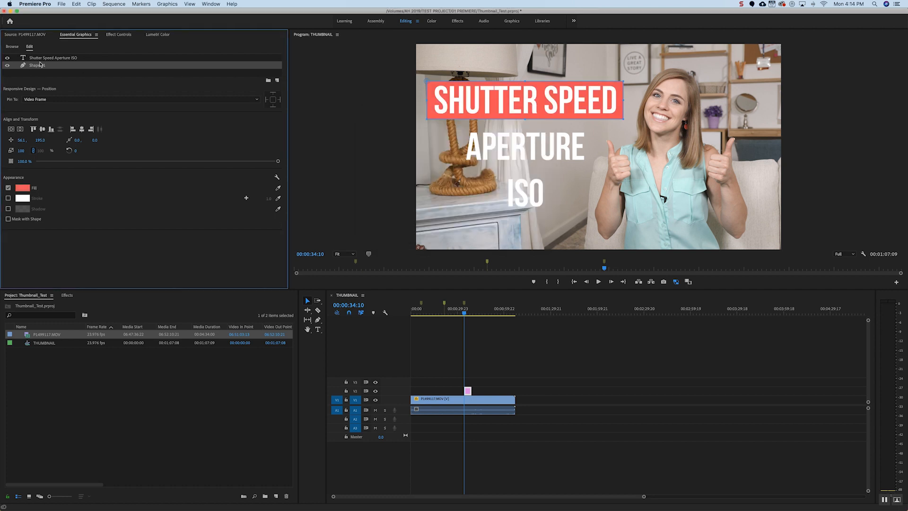
Duplicate the coral box layer for APERTURE and ISO, then select all title layers together.
right_click(38, 65)
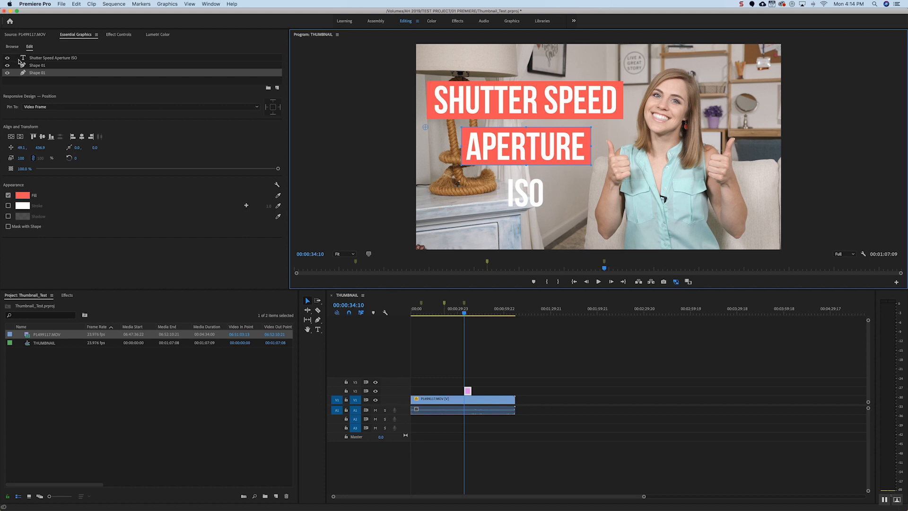
right_click(37, 65)
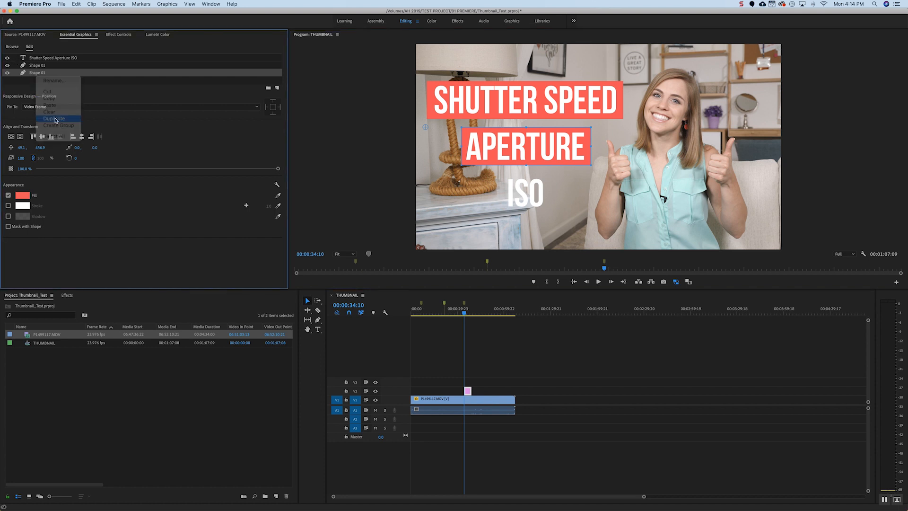
click(55, 119)
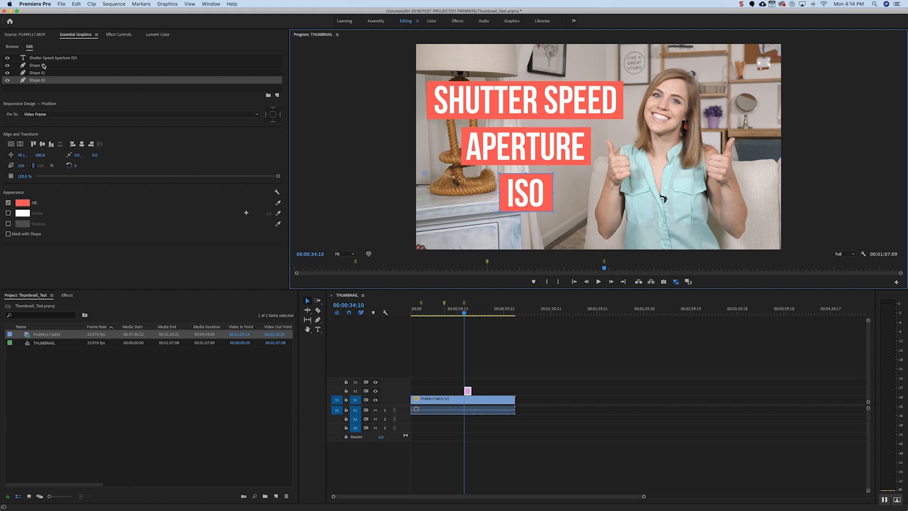
click(36, 65)
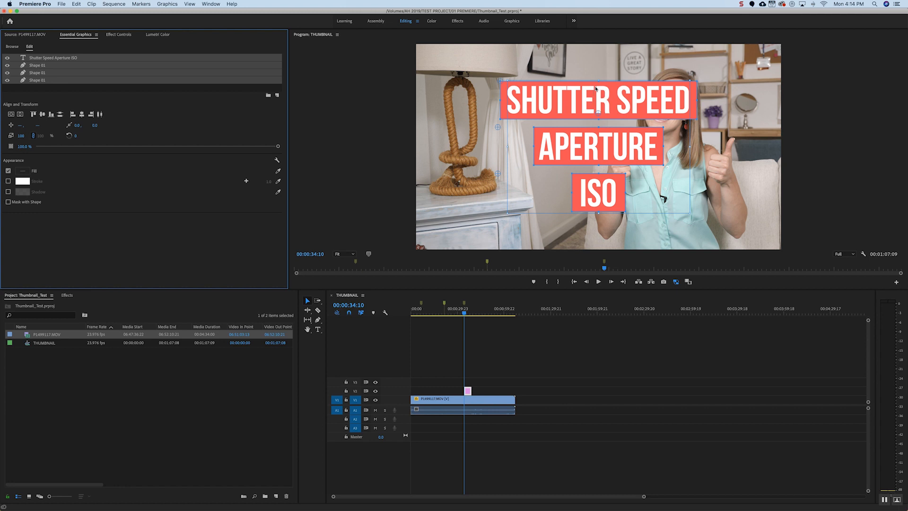
mouse_move(566, 185)
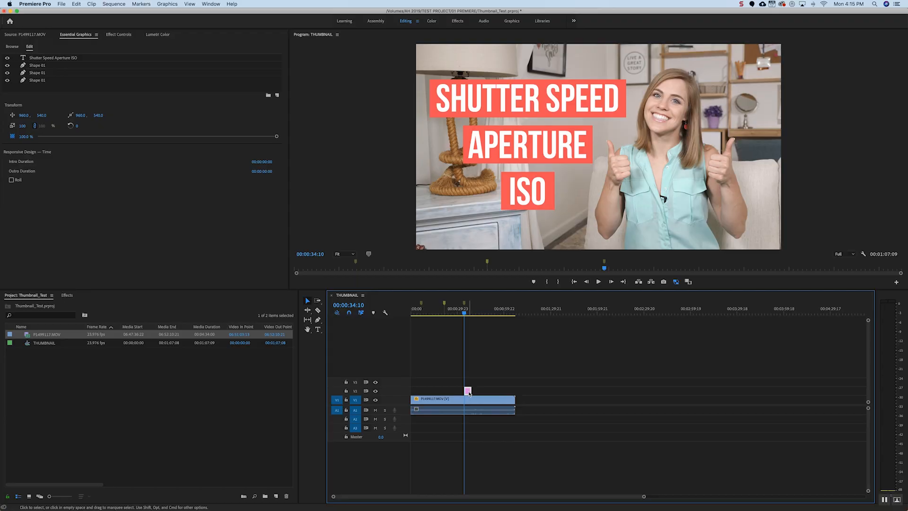
mouse_move(467, 393)
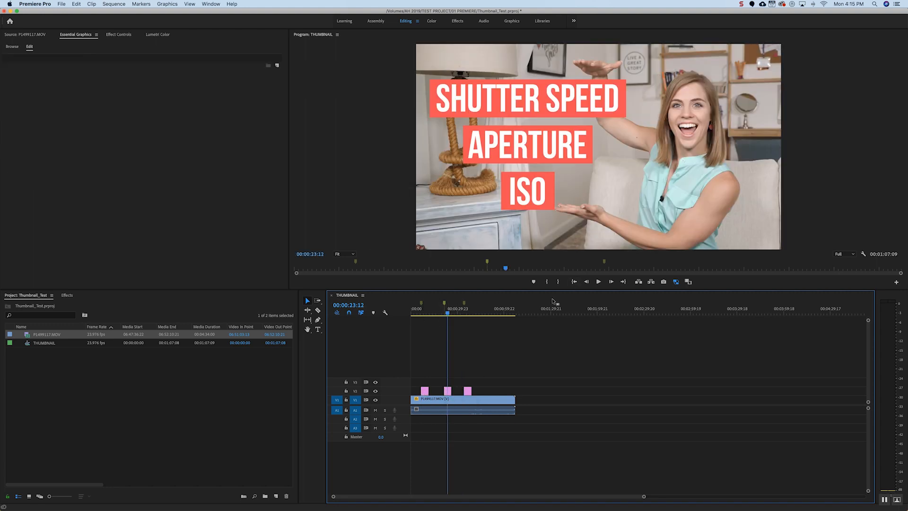
Select the second title graphic copy and its text and box layers together.
click(448, 391)
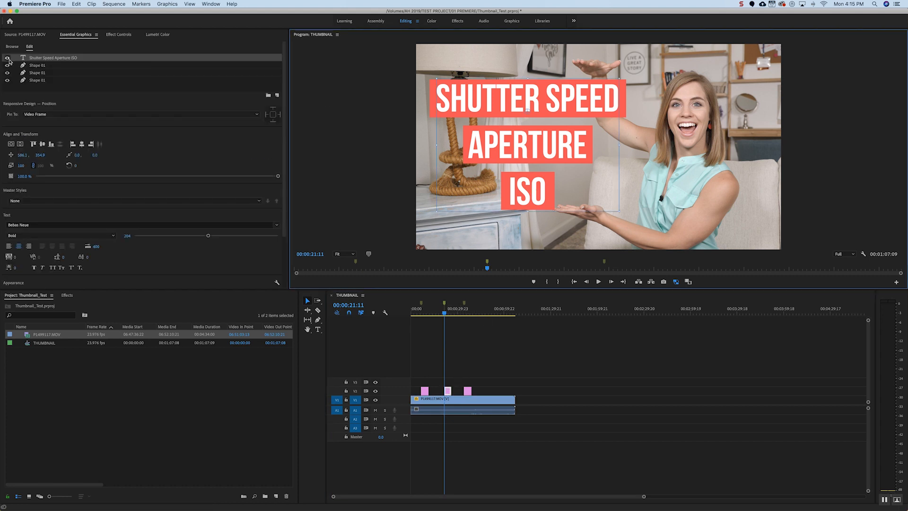
click(37, 81)
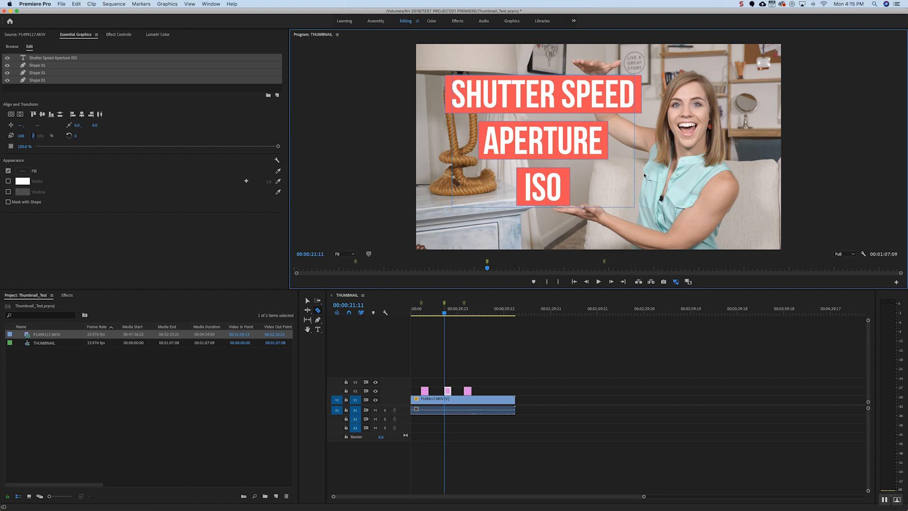
mouse_move(552, 220)
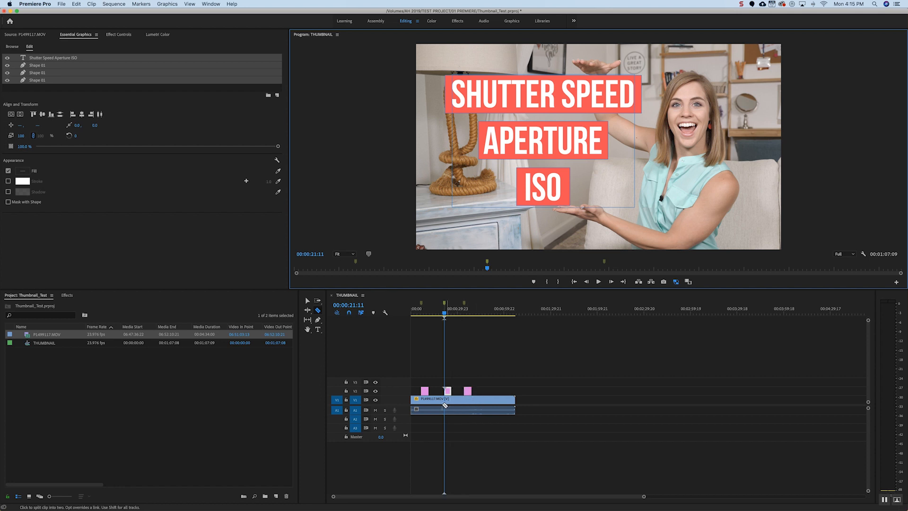
Cut the V1 footage under the graphics, then enlarge and shift the pointing shot right in Effect Controls.
click(445, 399)
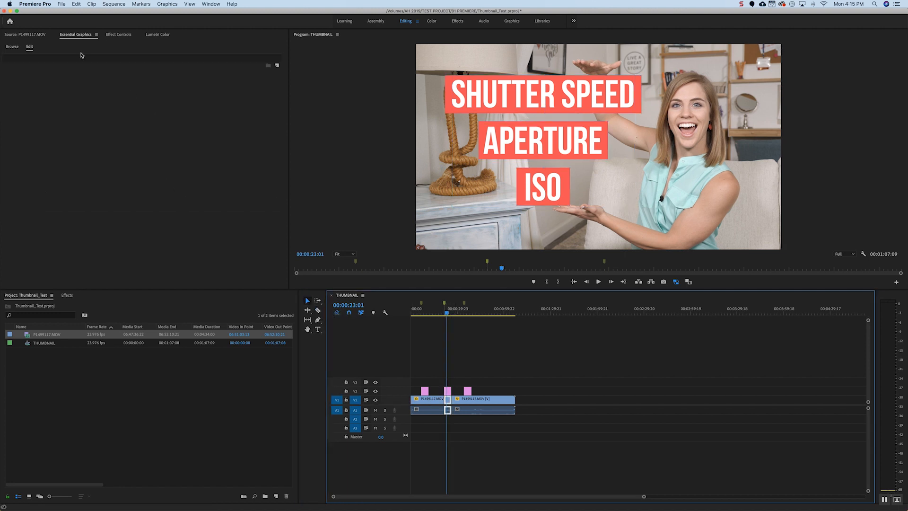
click(118, 34)
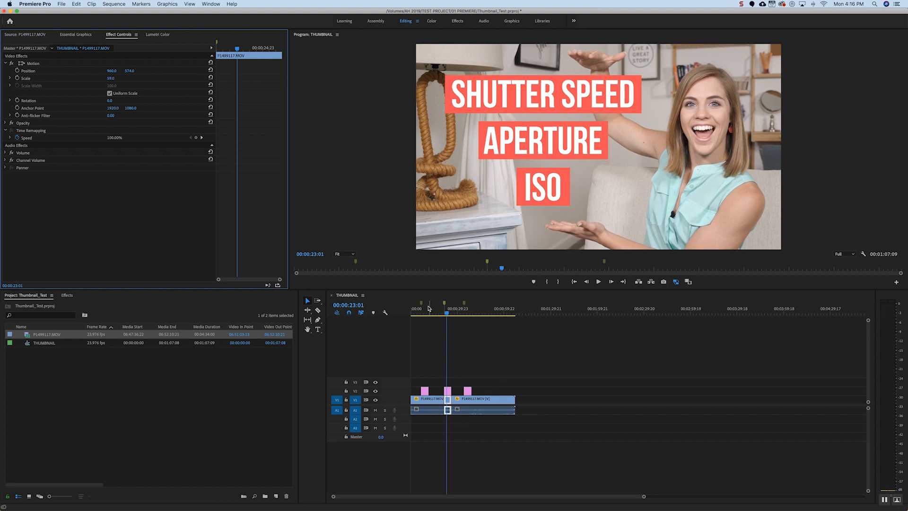
click(423, 308)
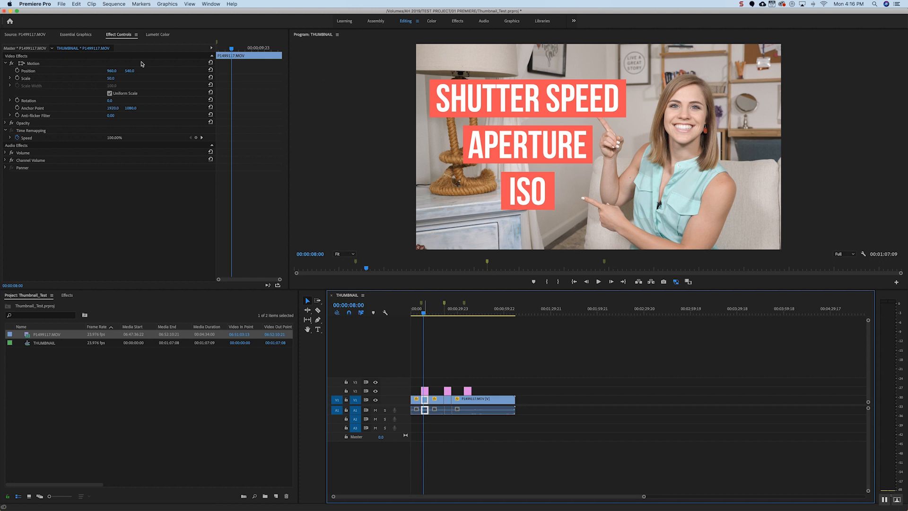
drag(111, 78, 116, 77)
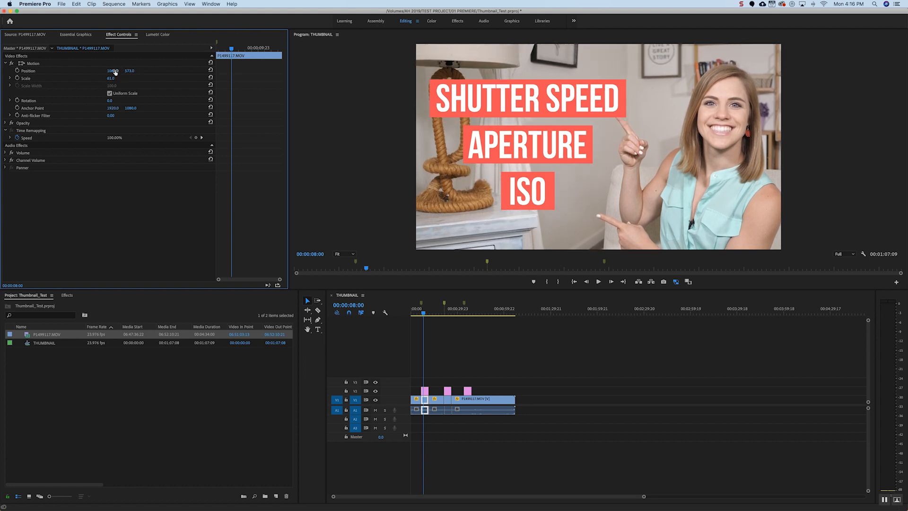
drag(113, 70, 122, 70)
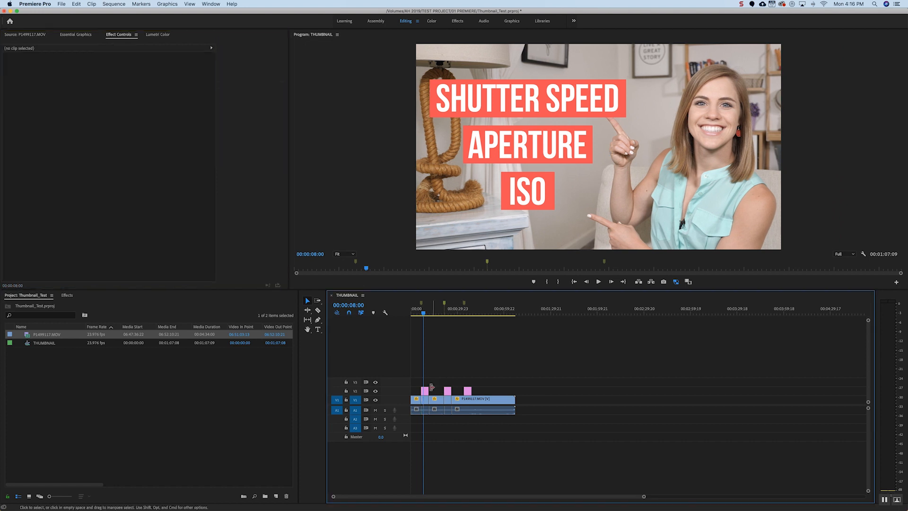
Select the first title graphic and edit its layers in Essential Graphics.
click(424, 391)
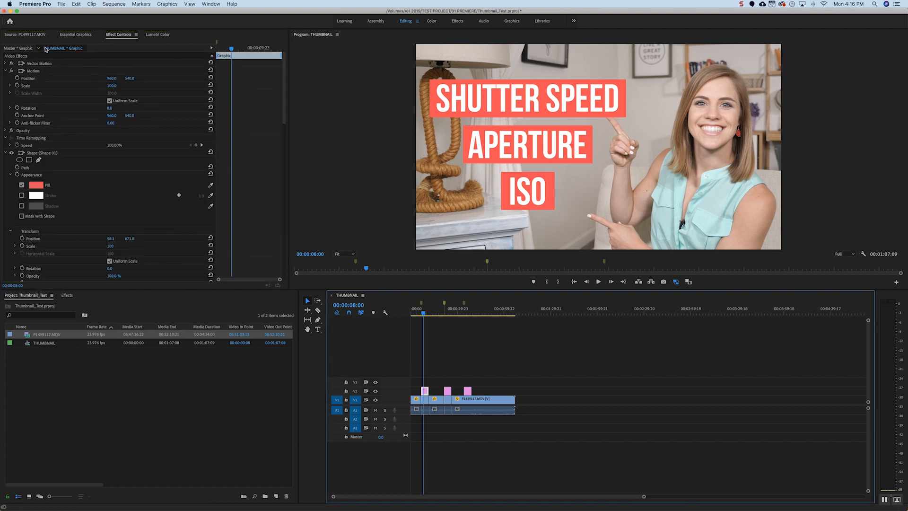
click(75, 34)
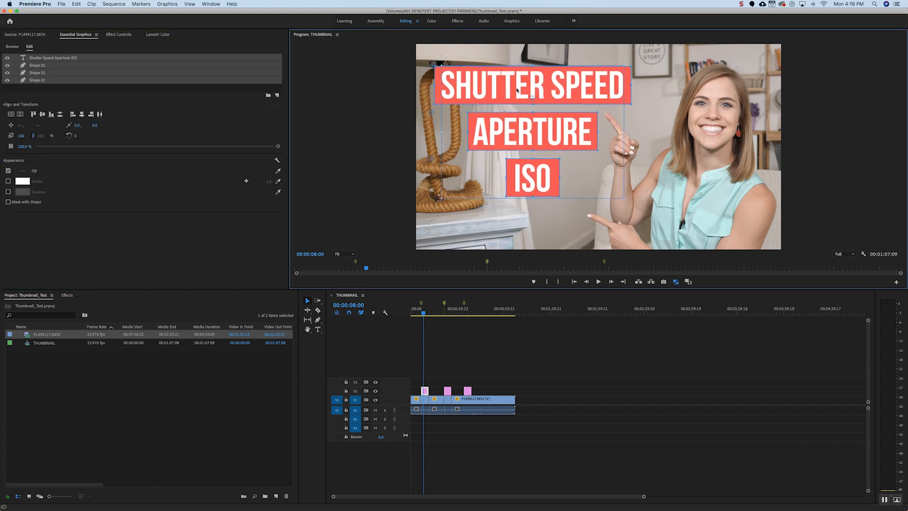
click(631, 358)
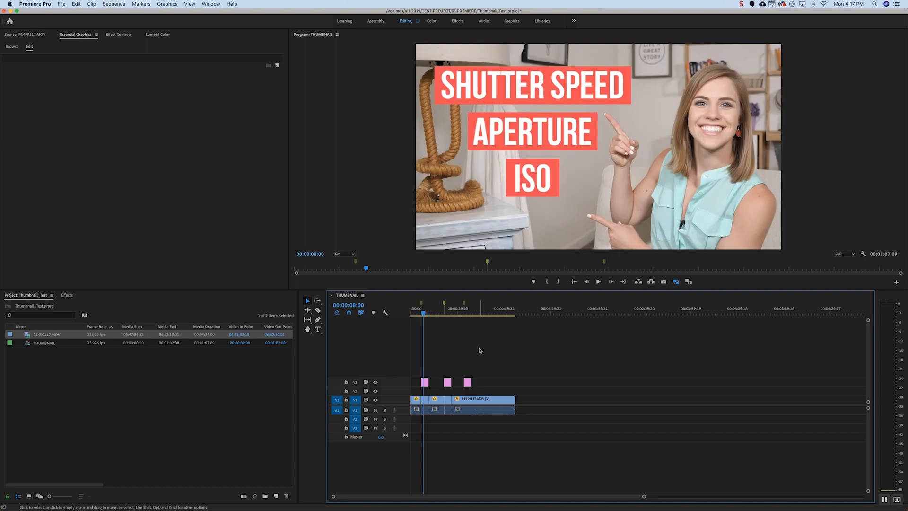
Create a new adjustment layer, place it on V2 and stretch it across every shot.
click(276, 496)
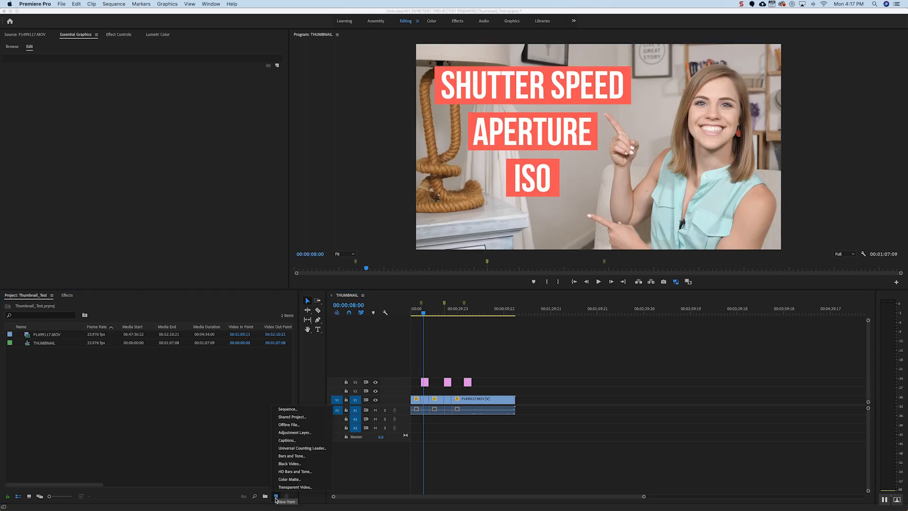
click(294, 432)
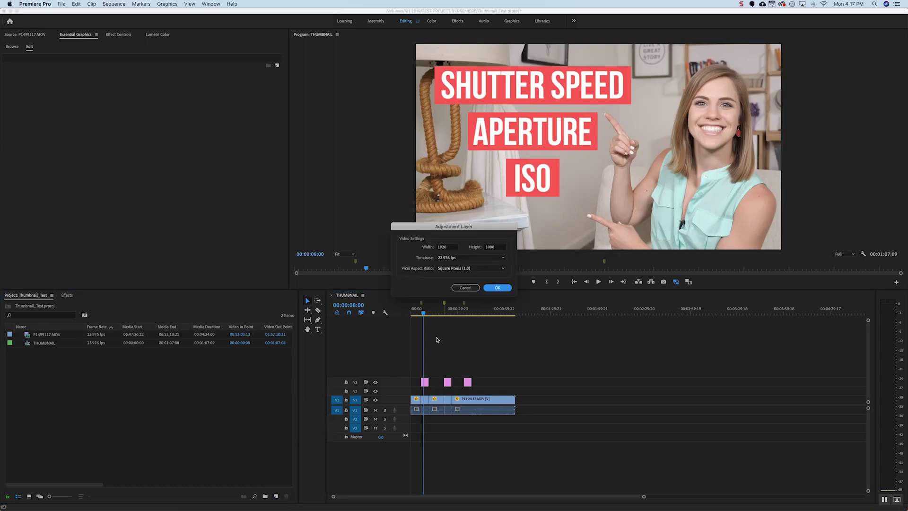
click(496, 288)
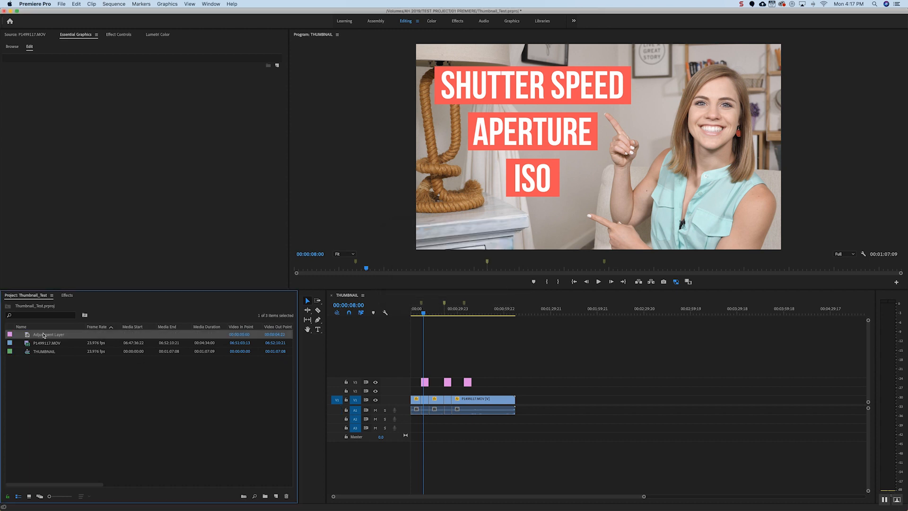
double_click(47, 334)
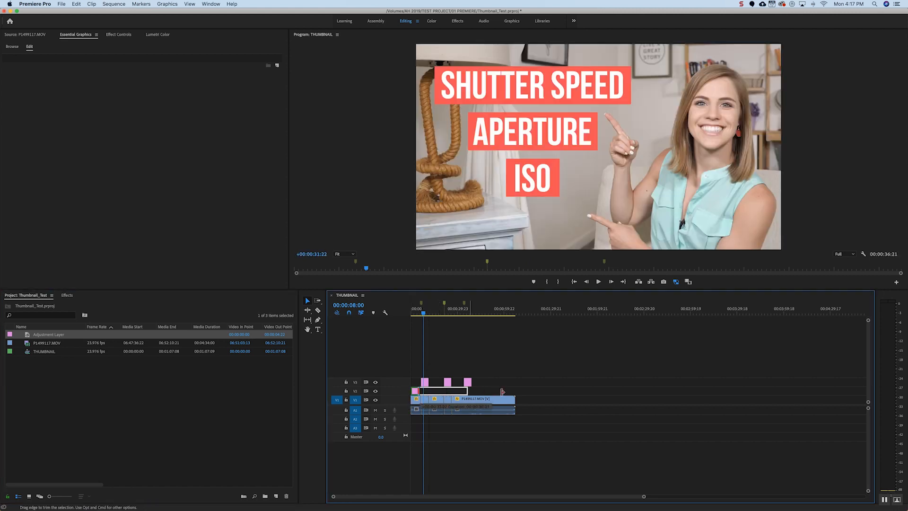
click(458, 390)
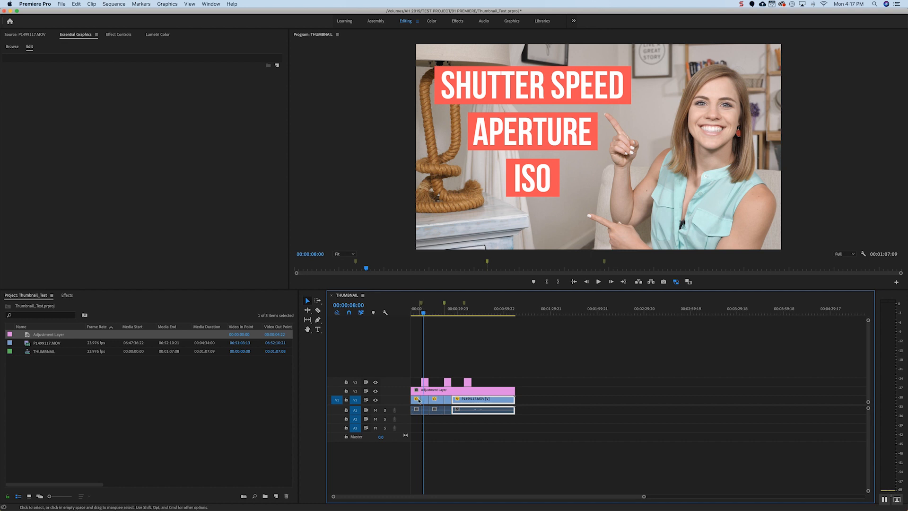
mouse_move(416, 411)
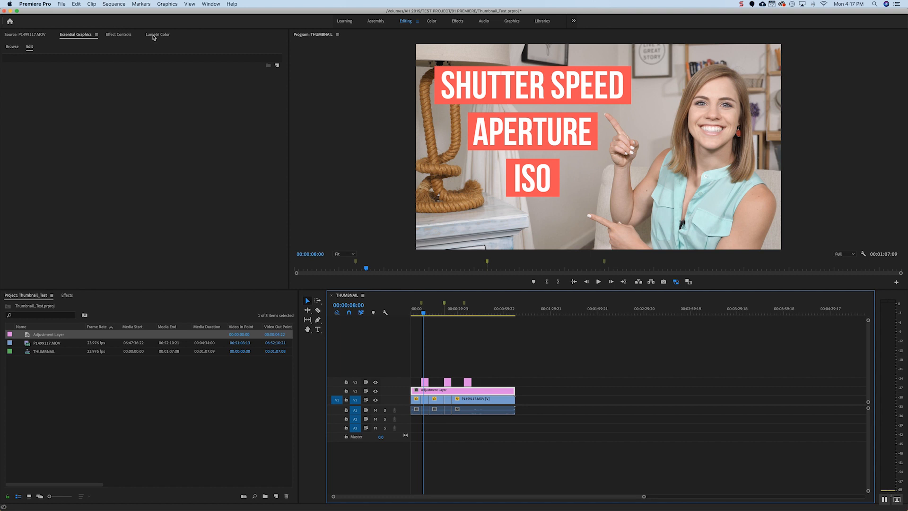
In the Lumetri Color panel, raise the contrast and deepen the blacks.
click(211, 5)
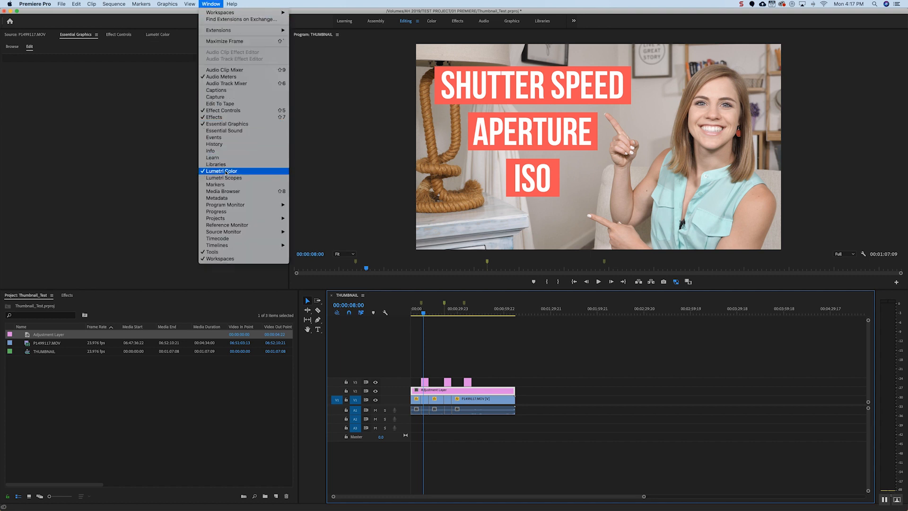
click(220, 171)
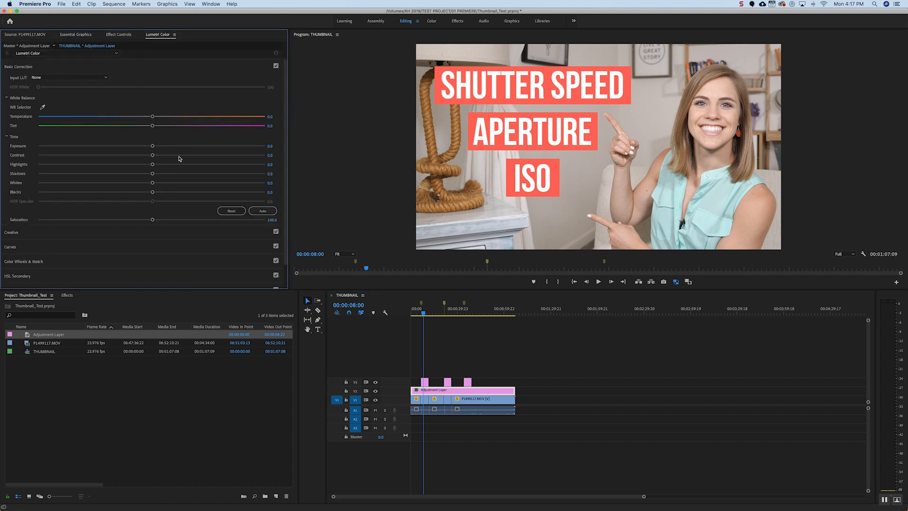
drag(152, 155, 189, 156)
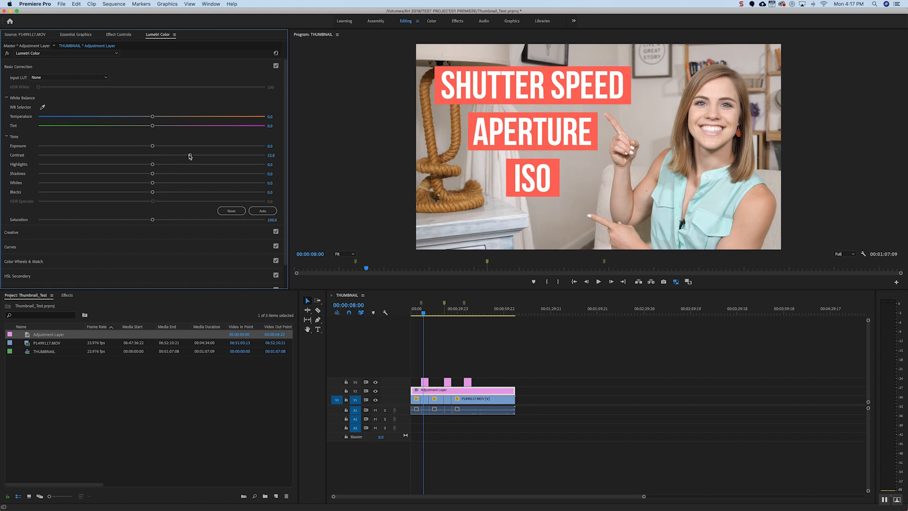
drag(152, 191, 124, 192)
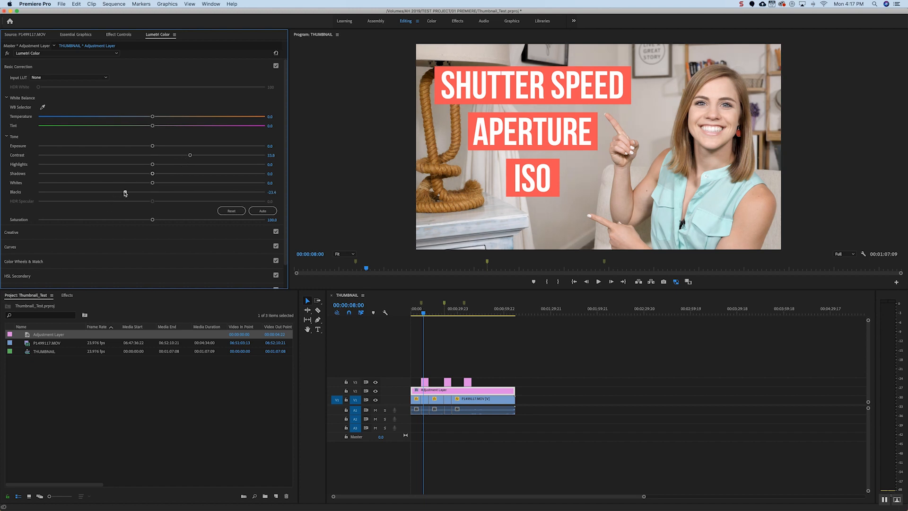
Brighten the whites slightly, then toggle Basic Correction on and off to compare.
drag(152, 183, 125, 182)
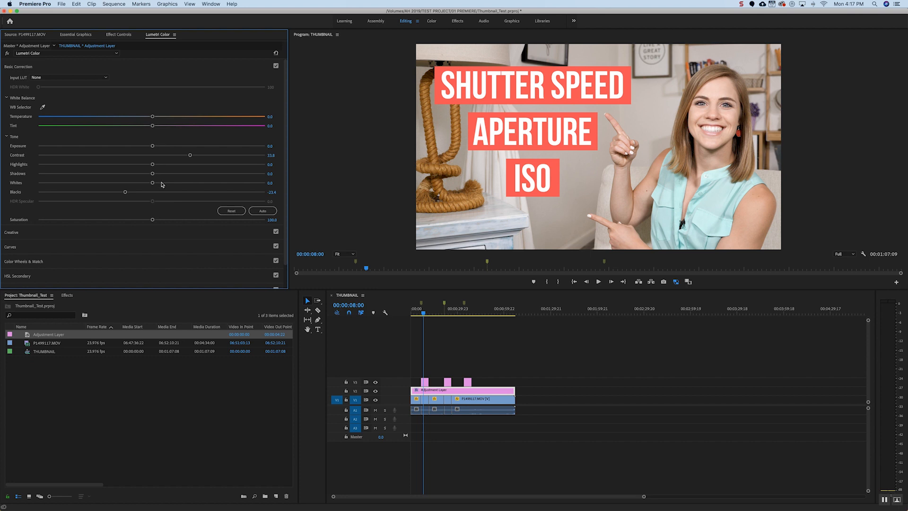
drag(152, 183, 157, 182)
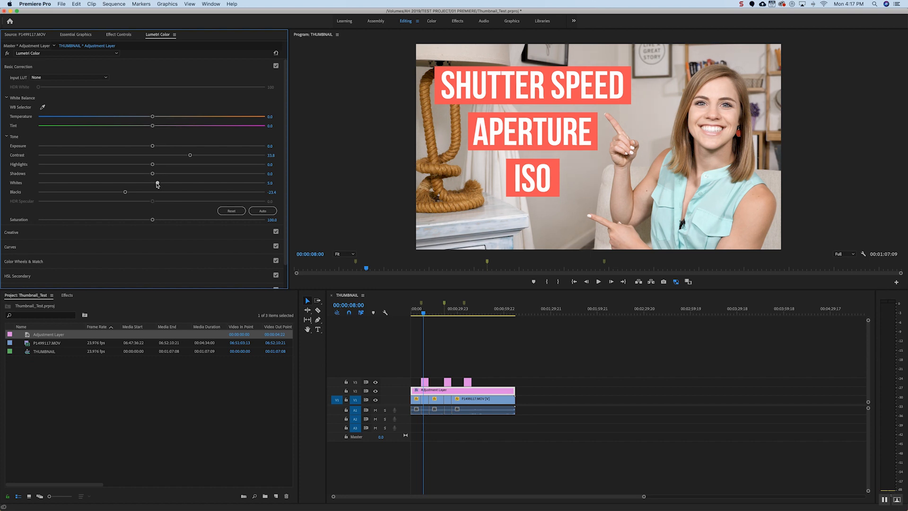
drag(152, 183, 161, 183)
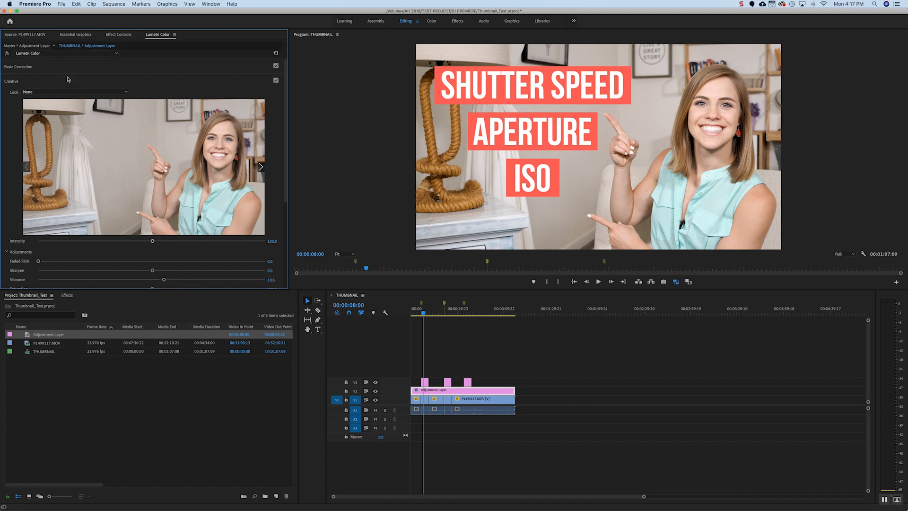
click(18, 67)
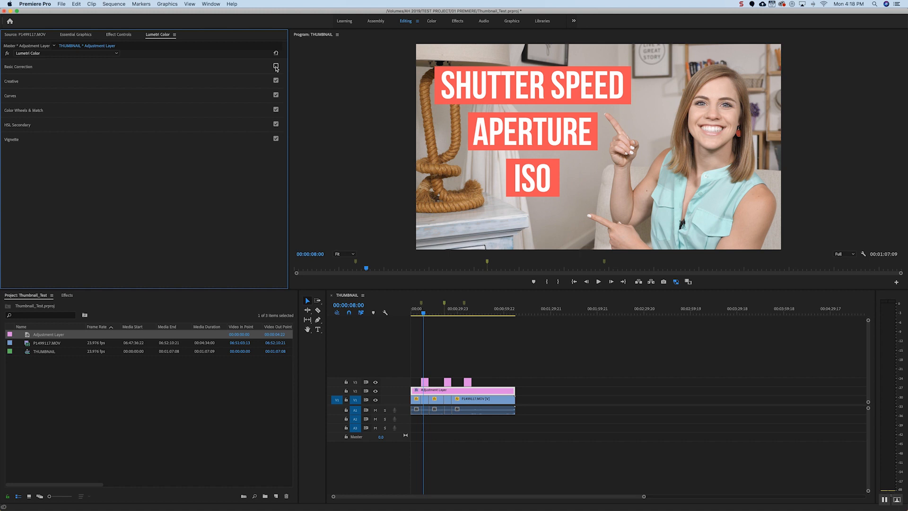
click(276, 66)
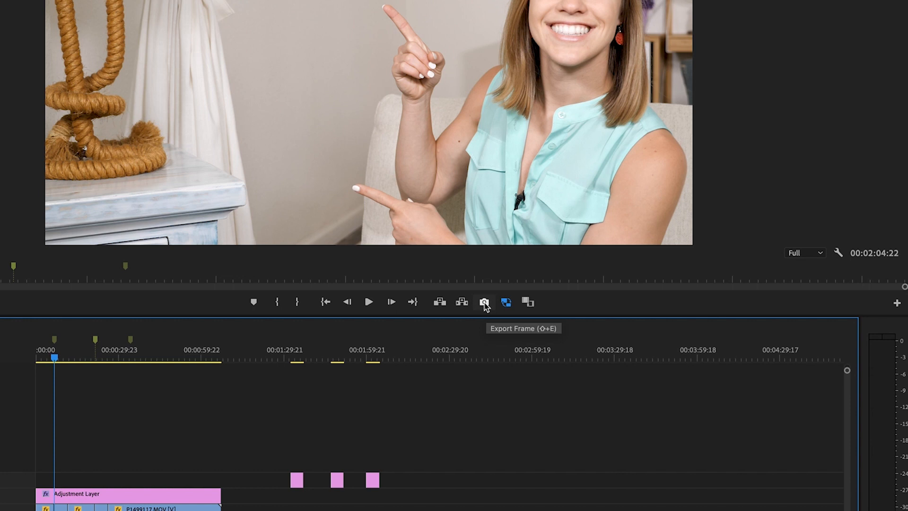
mouse_move(897, 302)
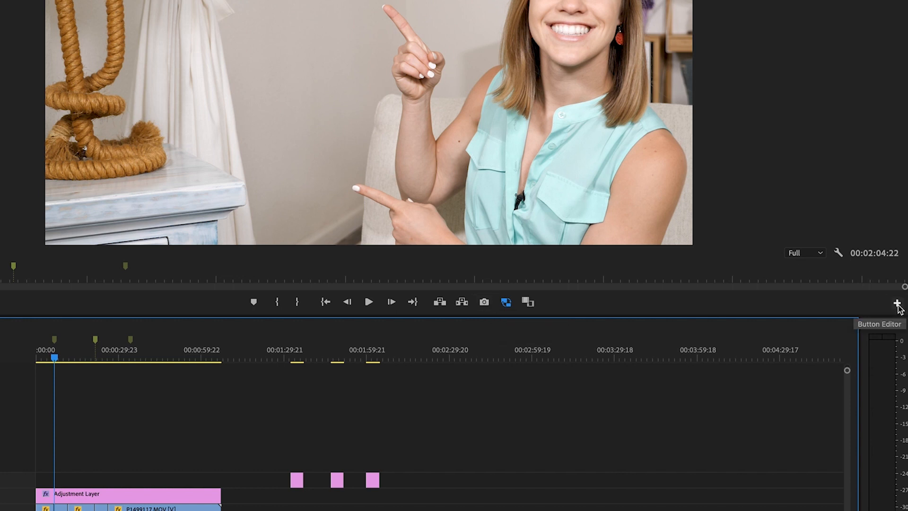
click(898, 302)
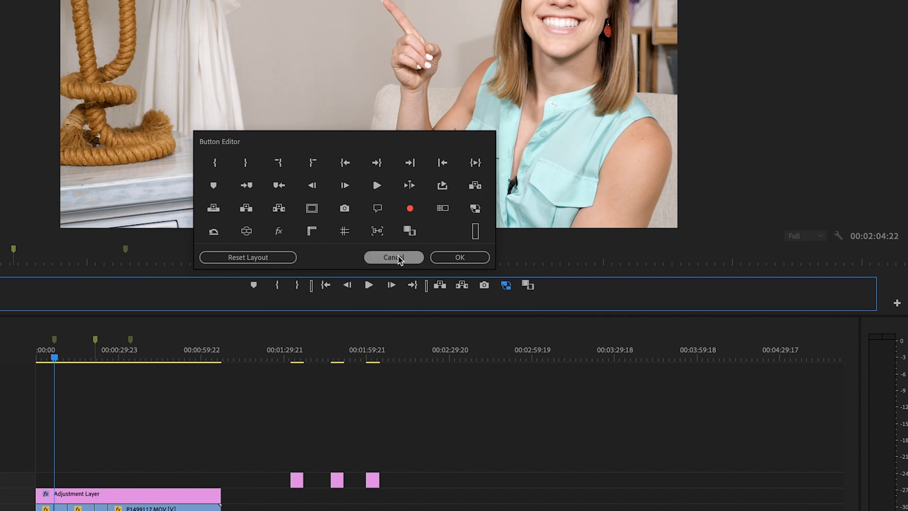
mouse_move(484, 284)
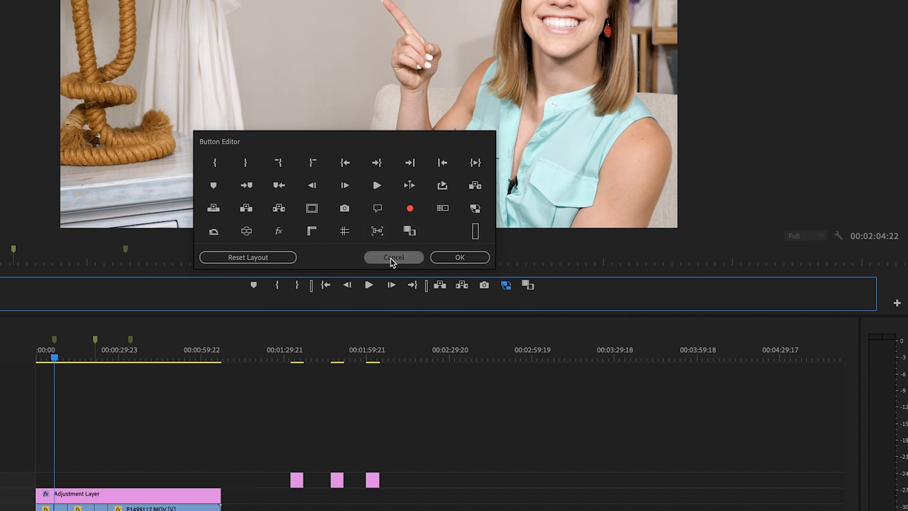
click(393, 257)
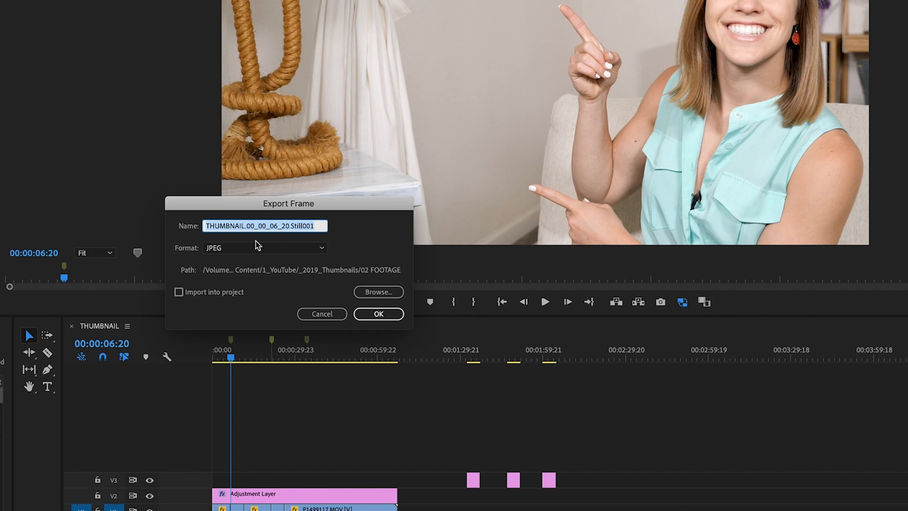
Export the pointing frame as Thumbnail_Opt1 JPEG into 02 FOOTAGE, importing it into the project.
text(Thumbn)
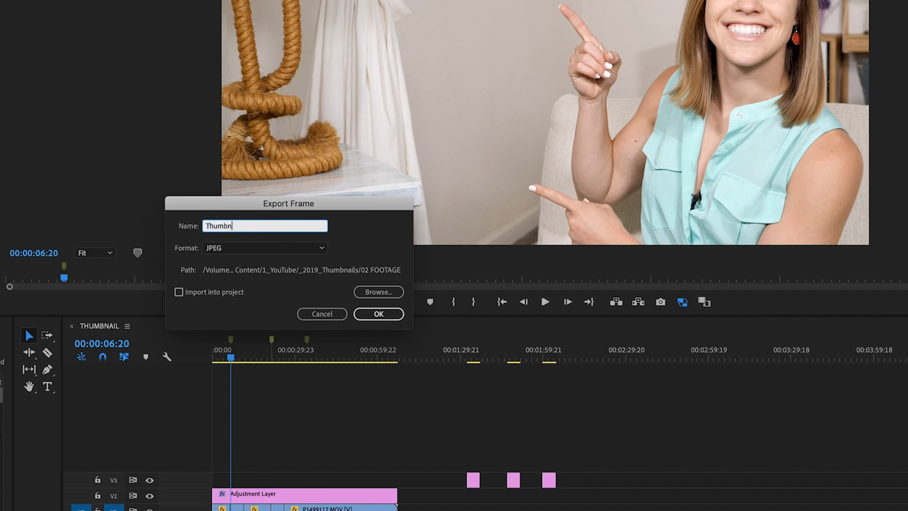
text(ail)
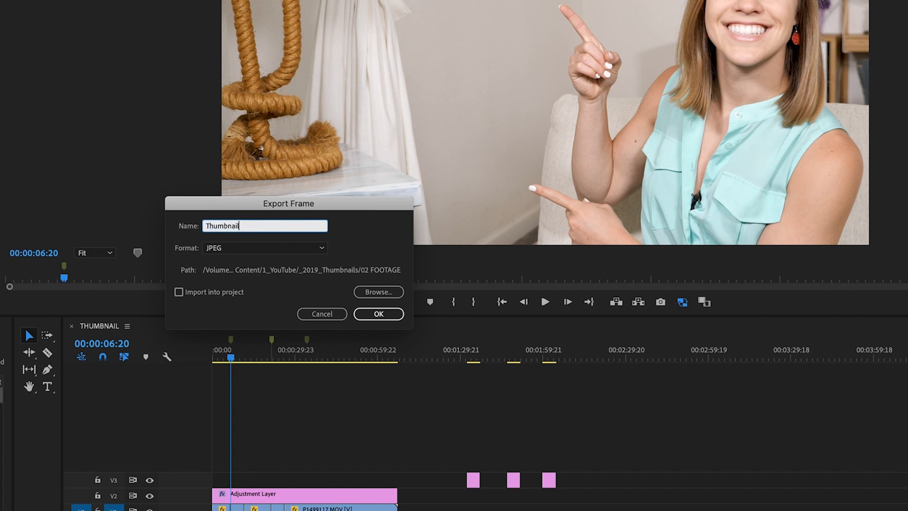
text(_Opt1)
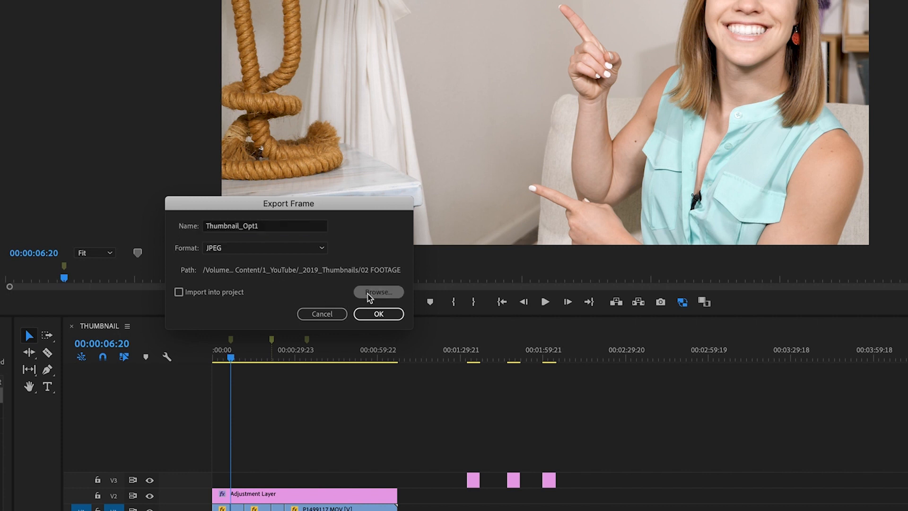
click(378, 292)
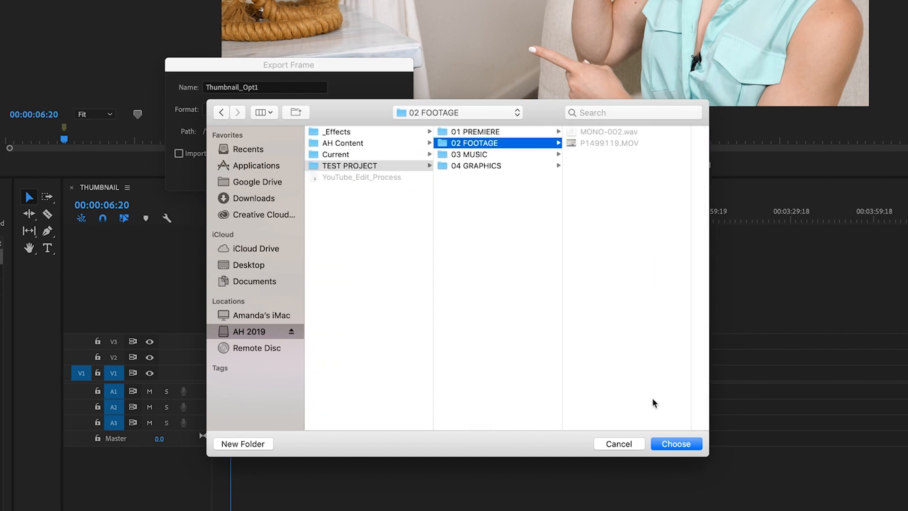
click(676, 443)
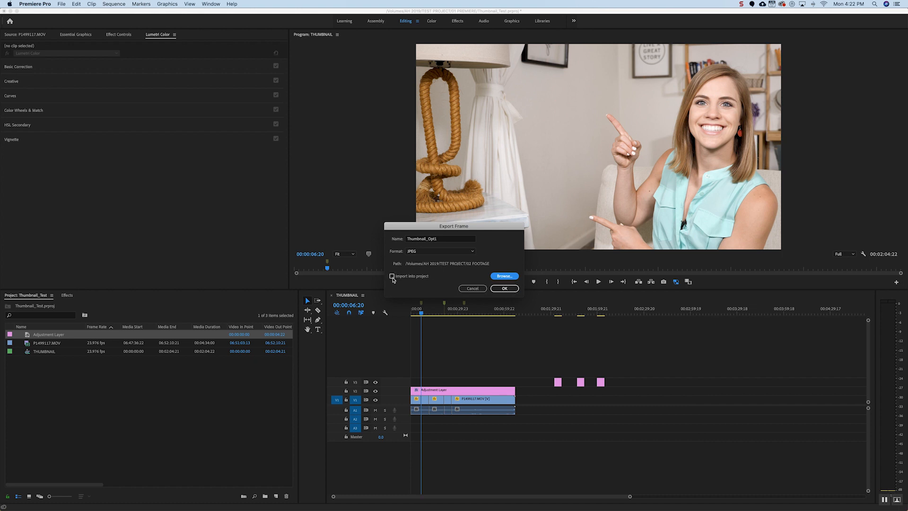
click(392, 276)
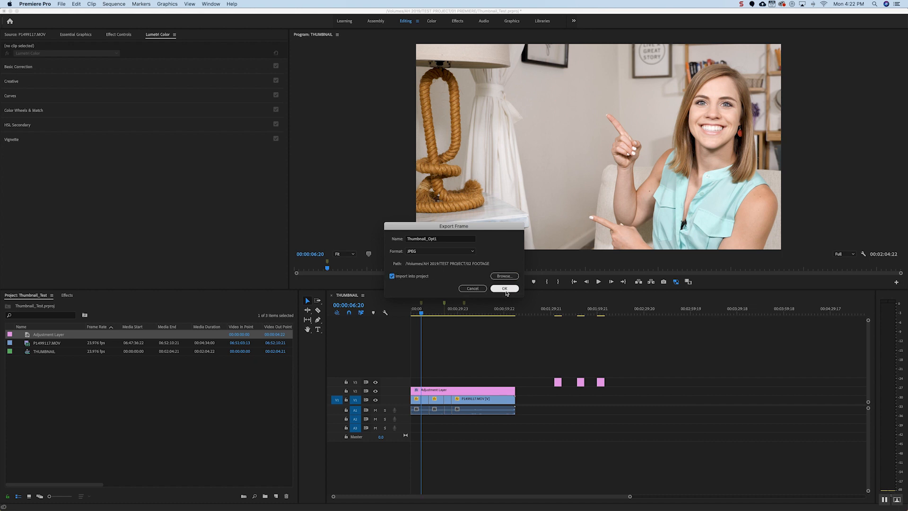
click(504, 289)
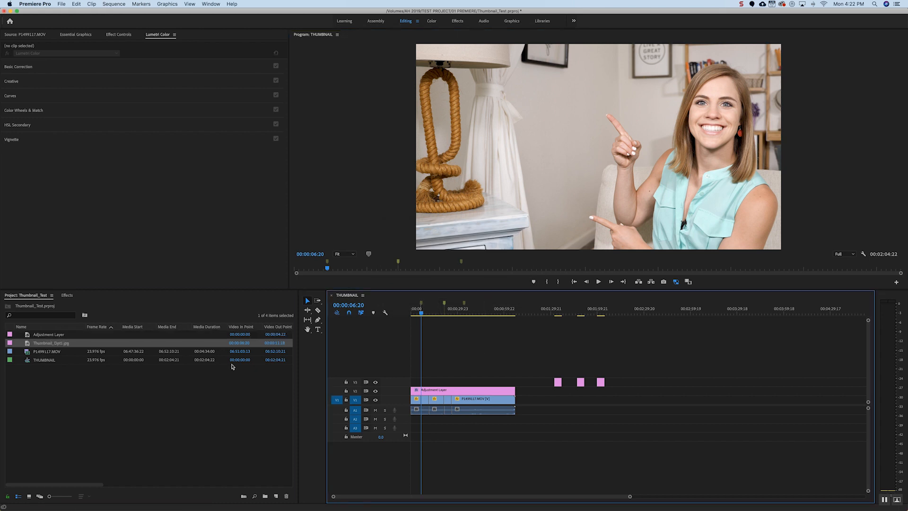
click(444, 309)
text(Thumbnail_)
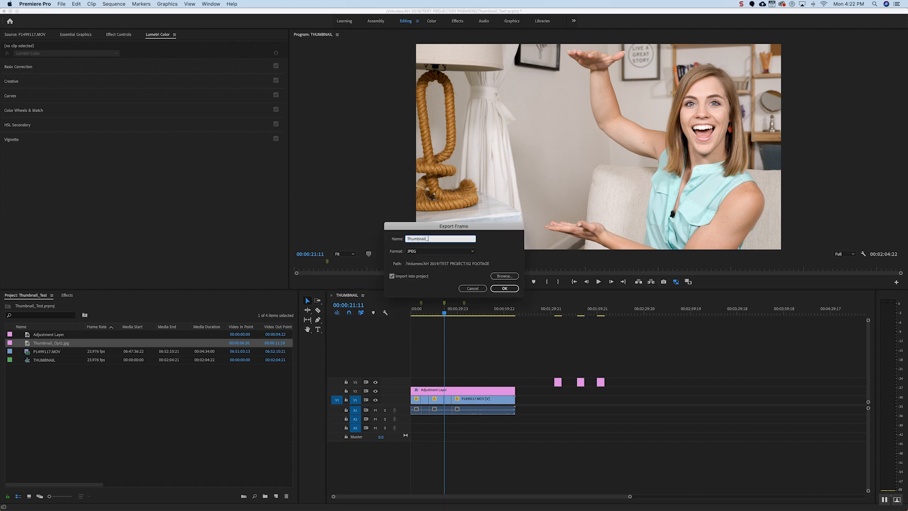
Export the raised-hands frame as Thumbnail_Opt2, then the thumbs-up frame as Thumbnail_Opt3.
click(505, 288)
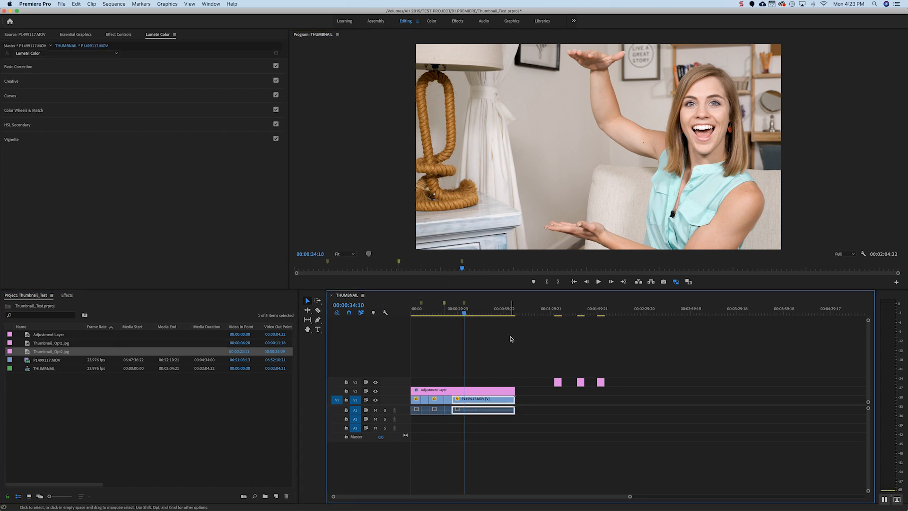
click(663, 282)
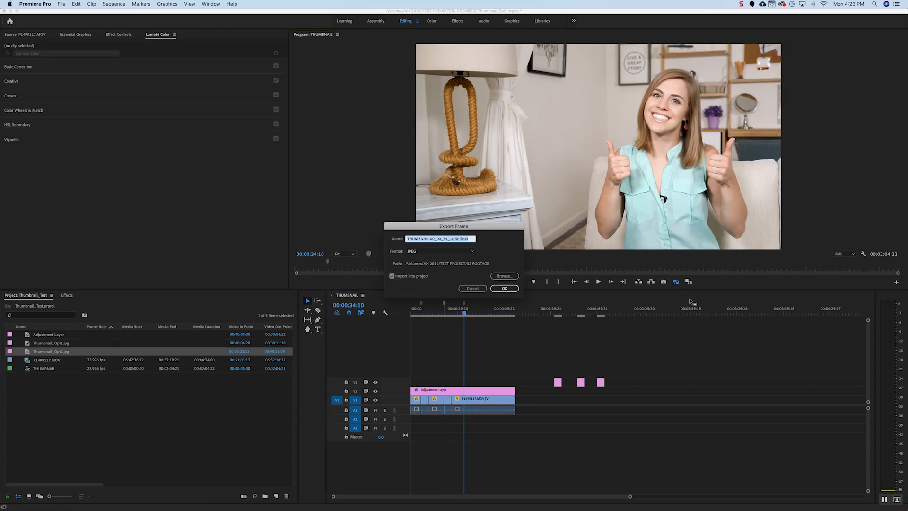
text(Thumbnail)
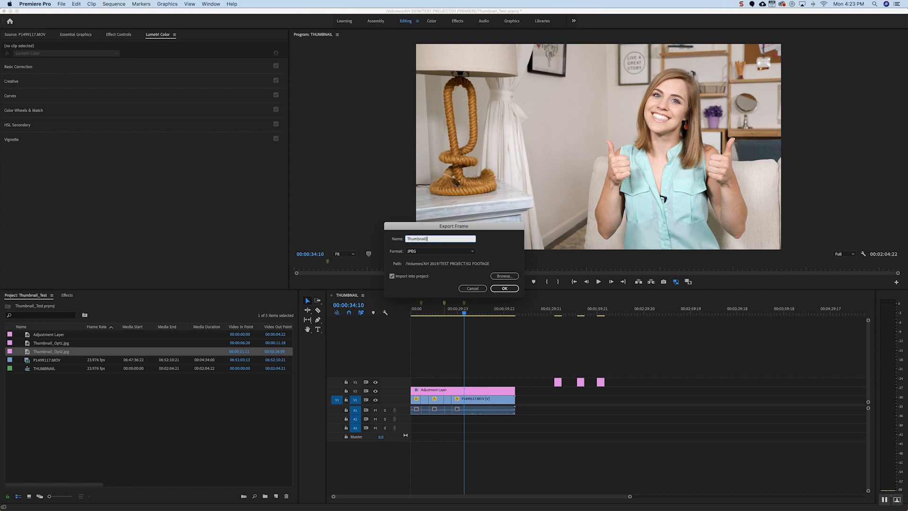
click(504, 288)
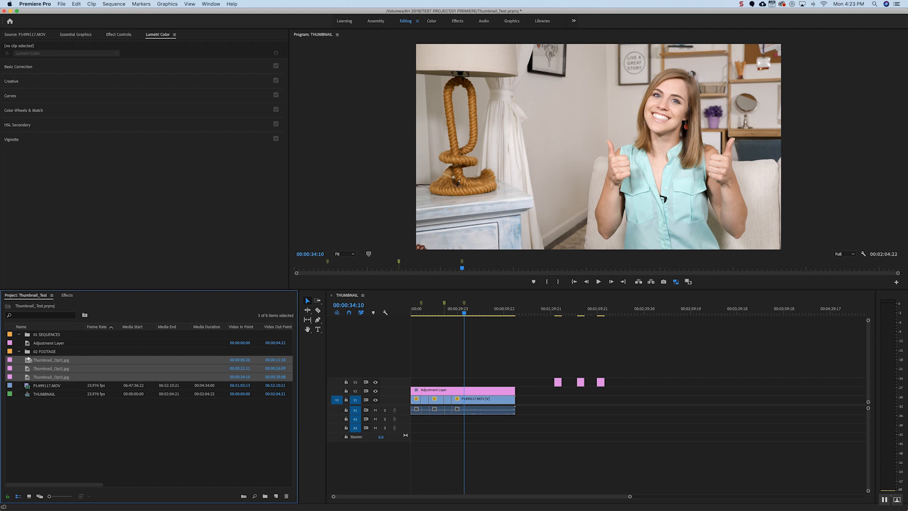
Create the 04 GRAPHICS bin, sort P1499117.MOV into its bin, and preview a thumbnail still.
click(46, 385)
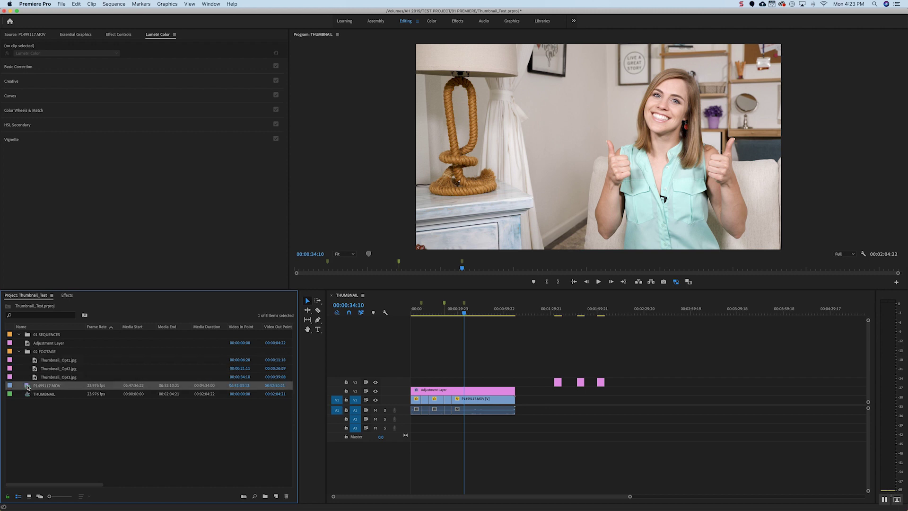
click(21, 326)
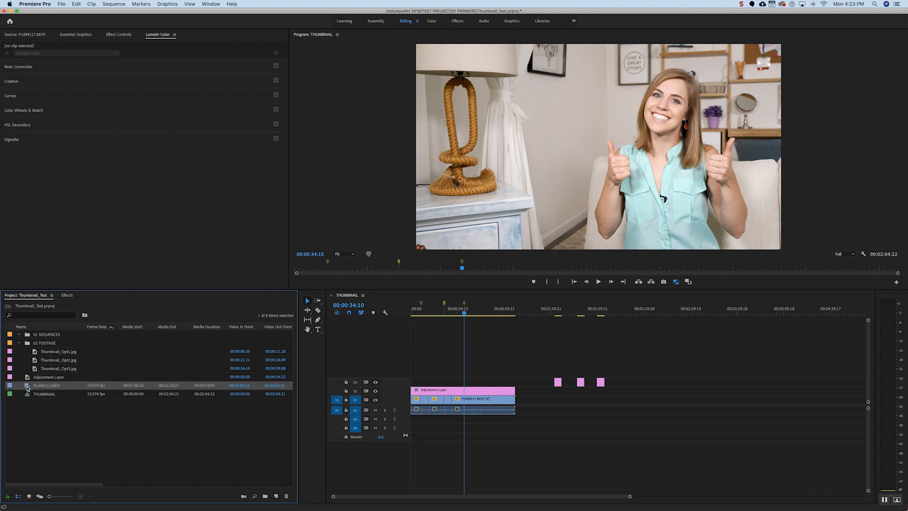
click(45, 394)
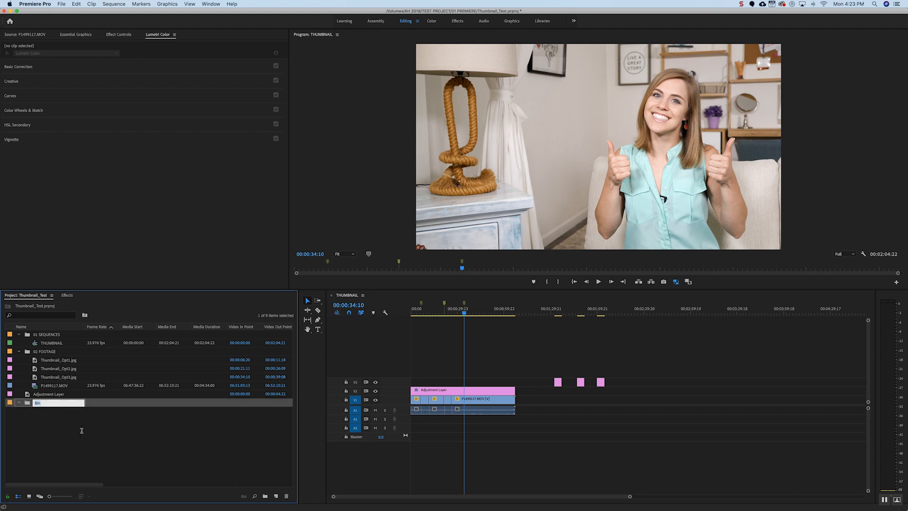
text(04 GRAPHICS)
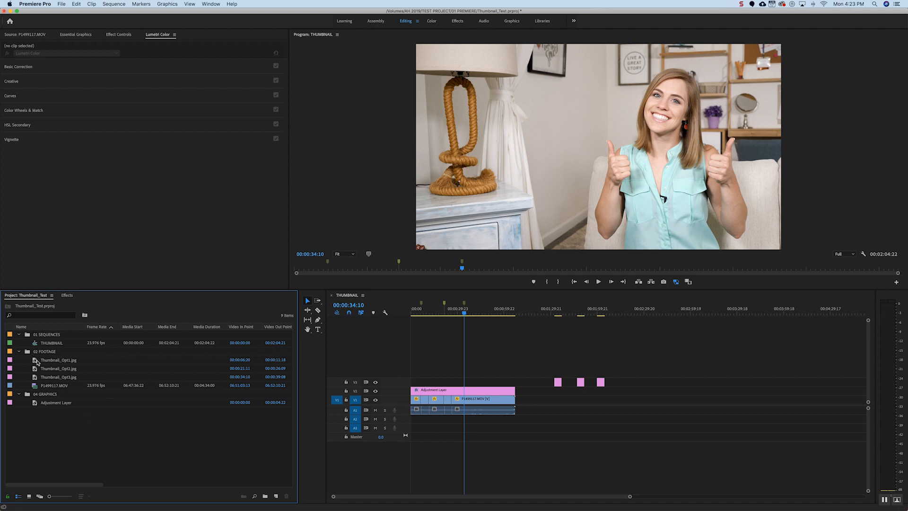
double_click(57, 360)
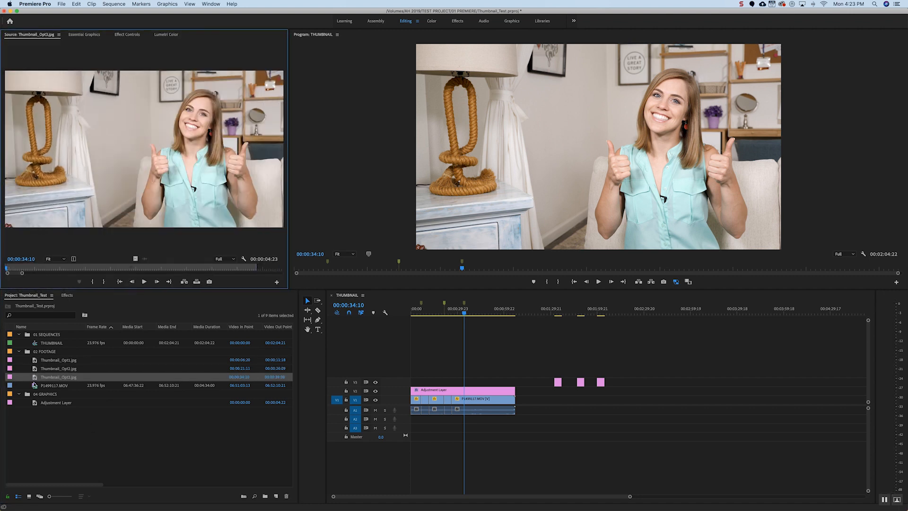
Delete P1499117.MOV, place the three JPEG stills on V1, and jump to the previous marker.
double_click(53, 385)
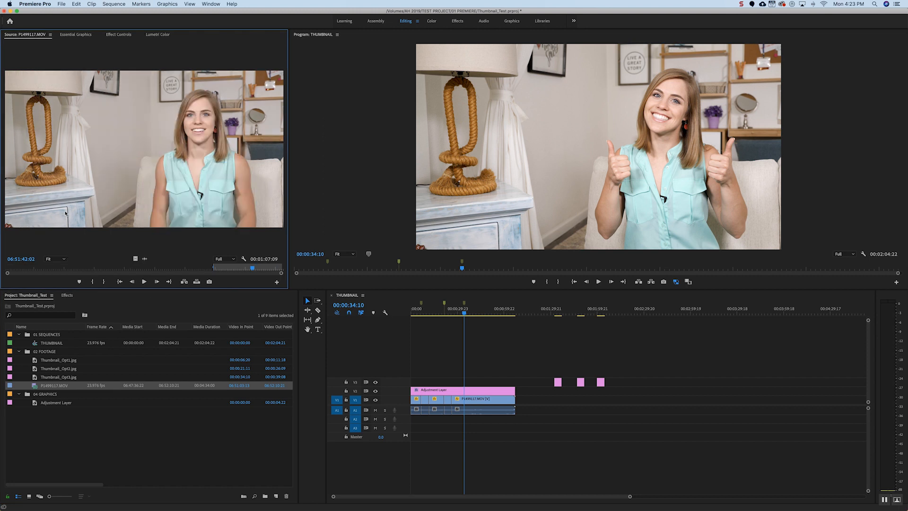
mouse_move(52, 385)
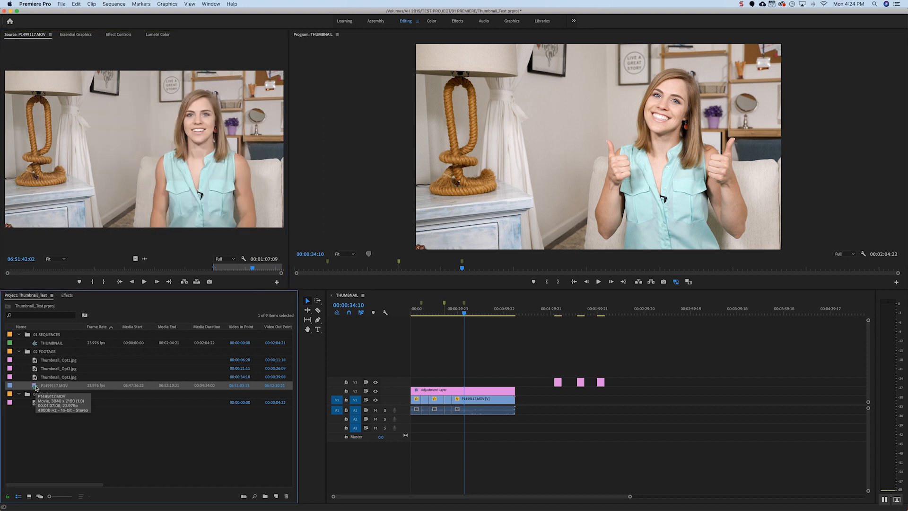
key(Delete)
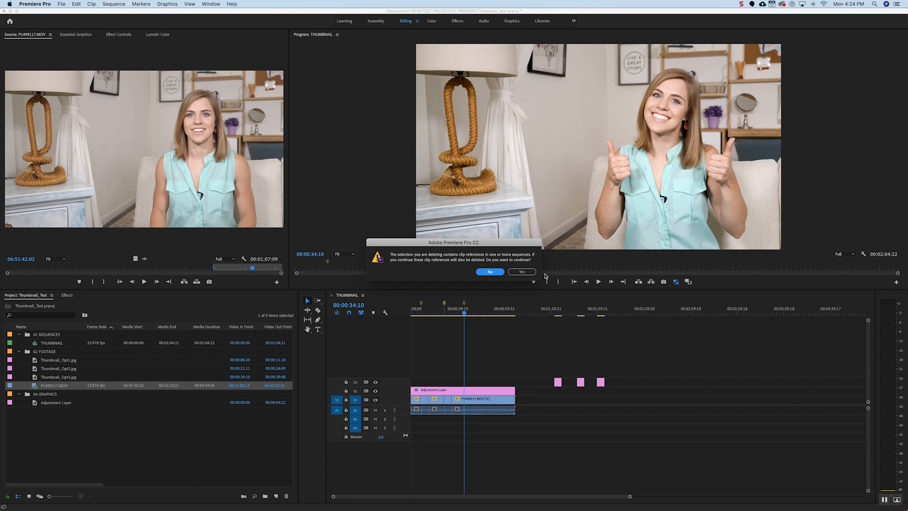
mouse_move(523, 258)
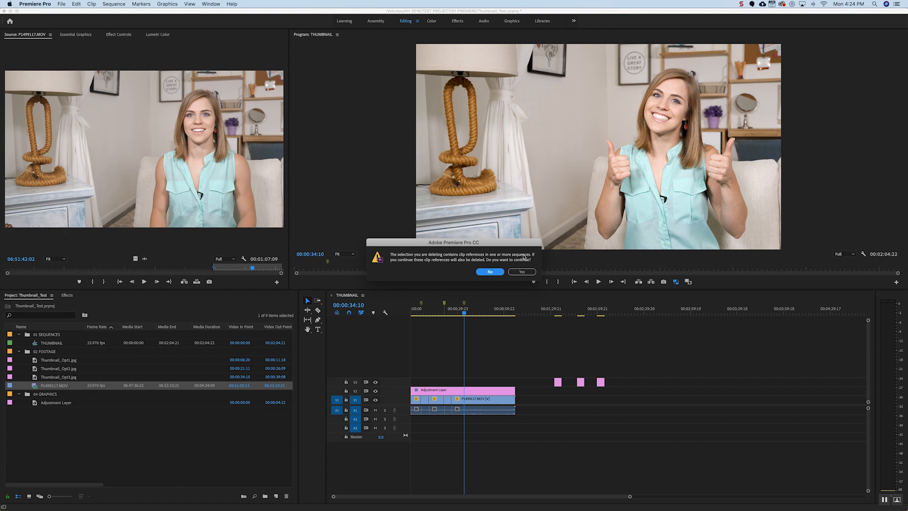
mouse_move(527, 280)
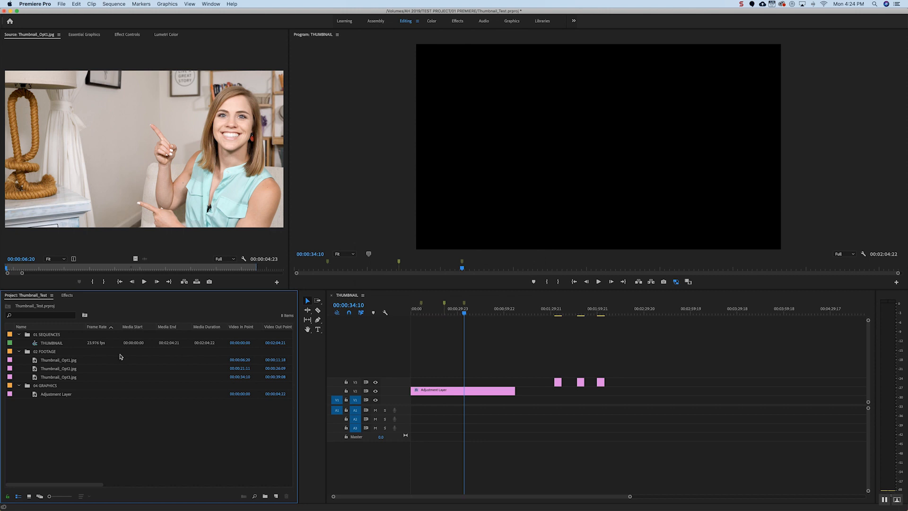
click(58, 359)
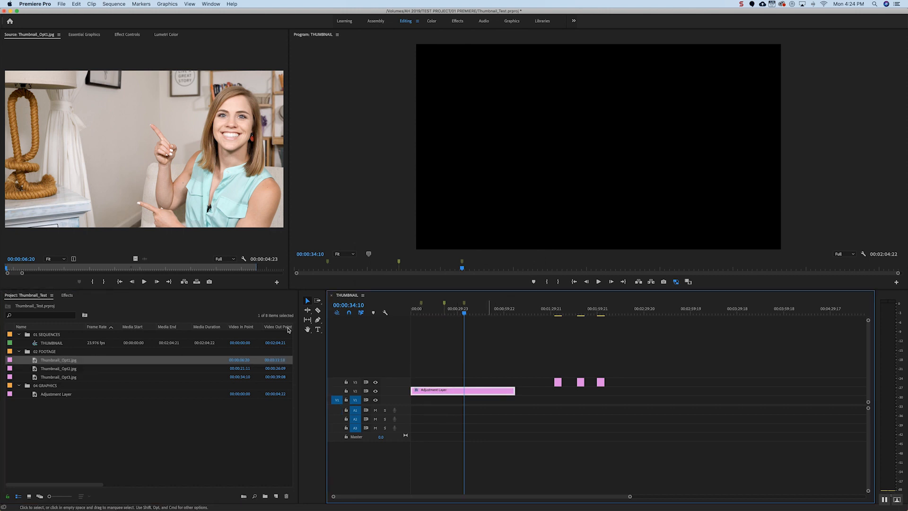
mouse_move(308, 301)
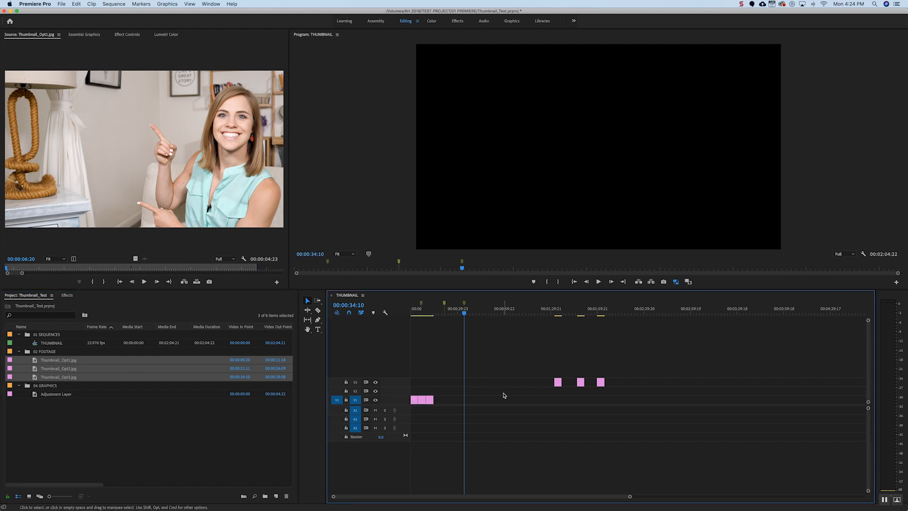
right_click(480, 315)
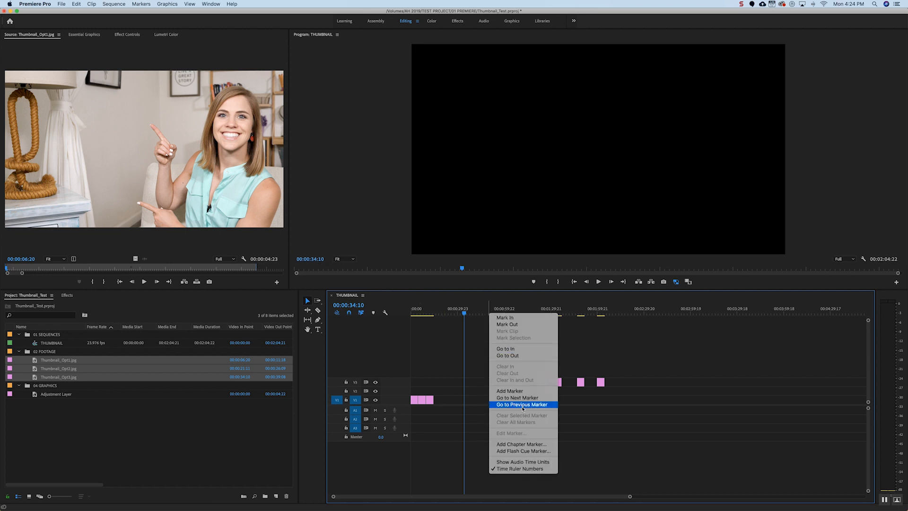
click(521, 404)
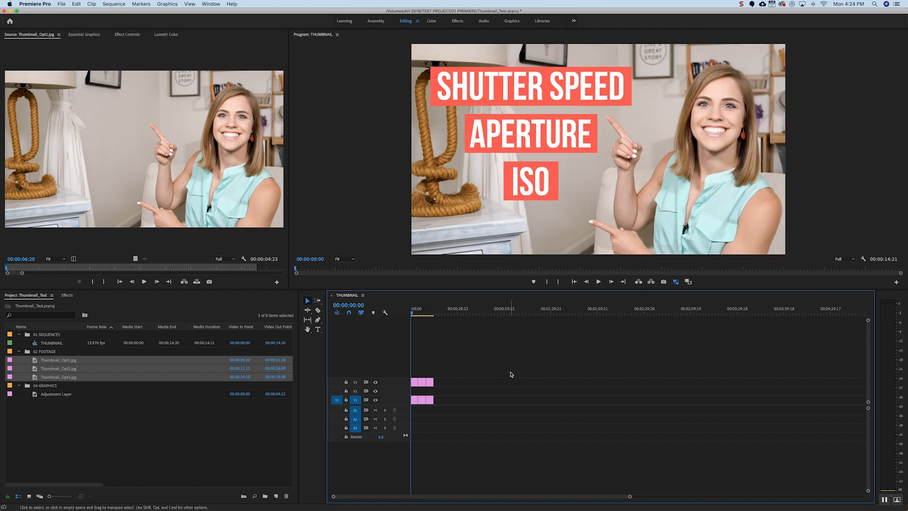
mouse_move(663, 281)
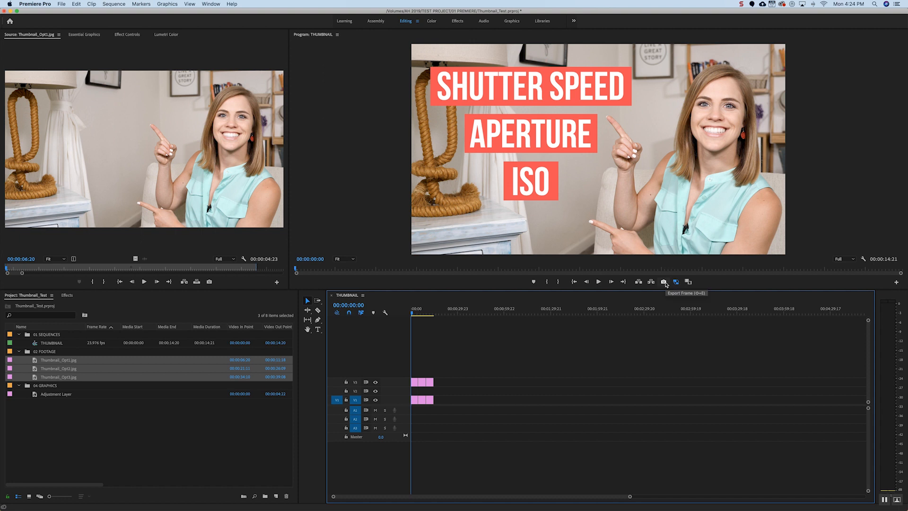
Export the frame as Thumbnail1 into a new 05 EXPORTS folder in TEST PROJECT, not imported.
click(664, 282)
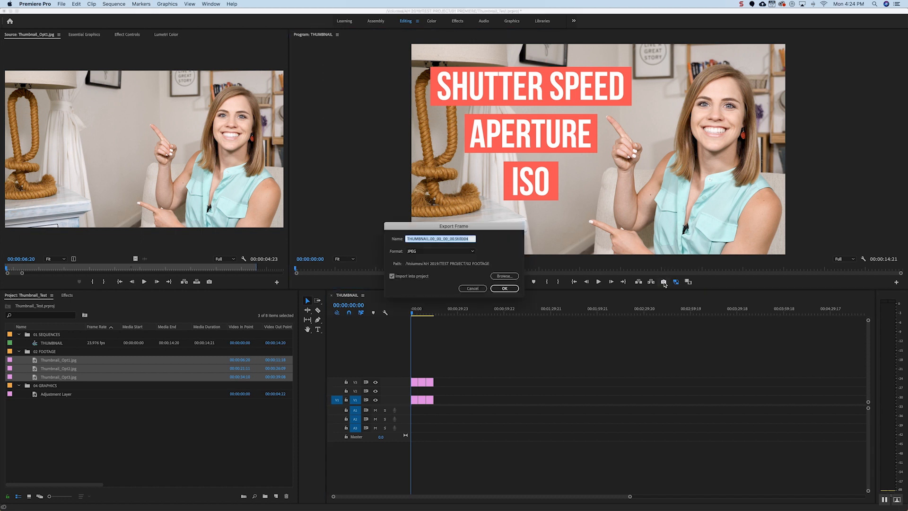
text(Thum)
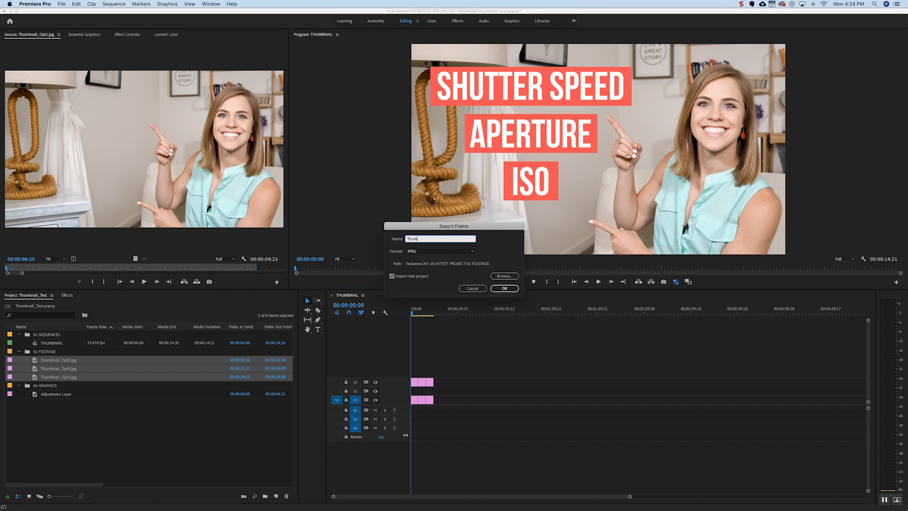
text(Thumbnail1)
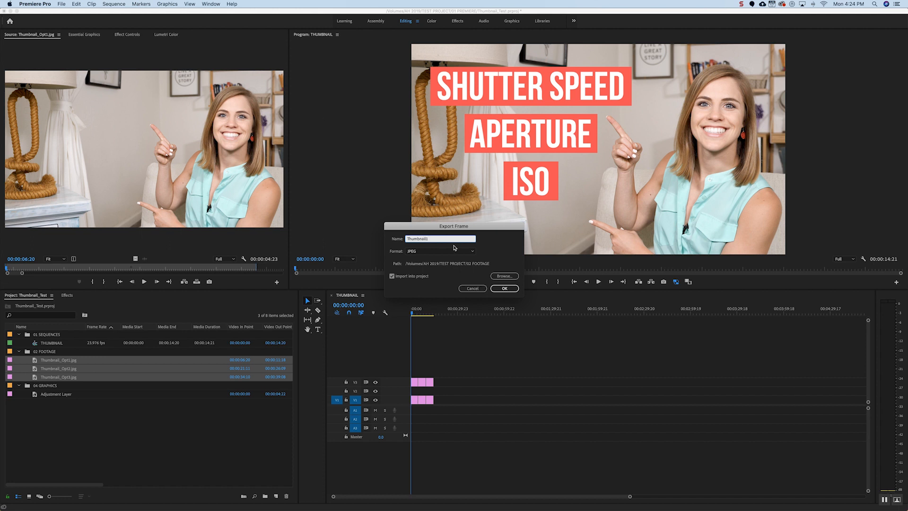
click(503, 276)
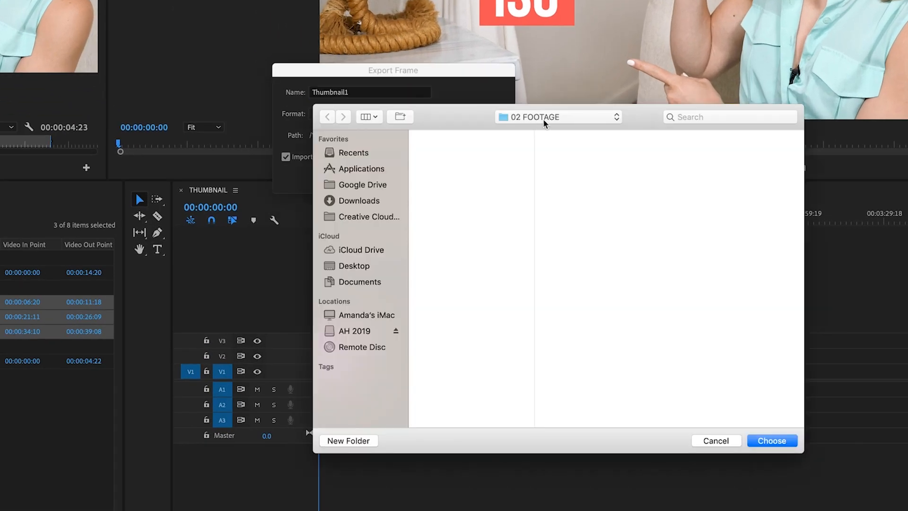
click(558, 117)
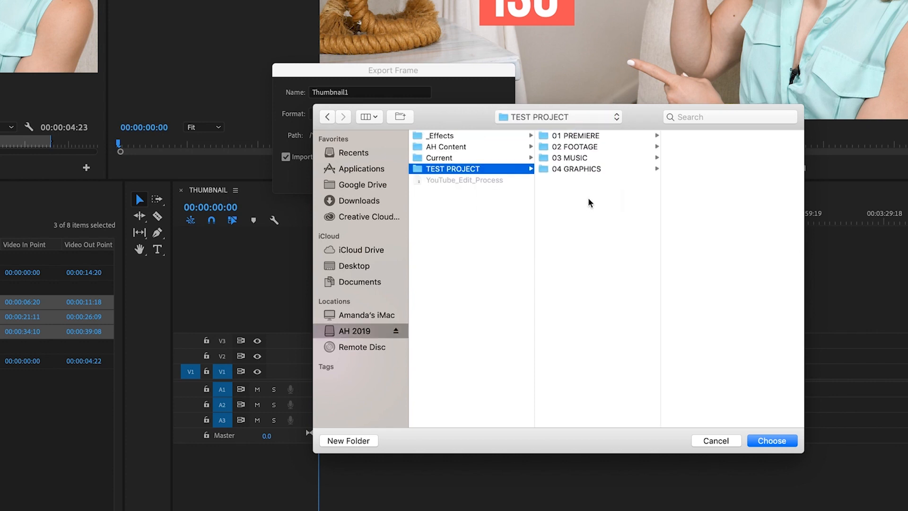
click(348, 441)
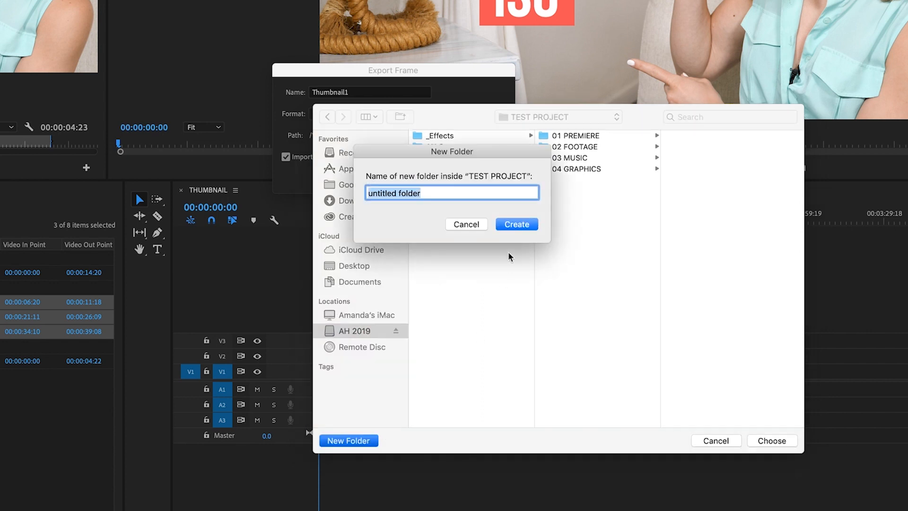
text(05 EXPO)
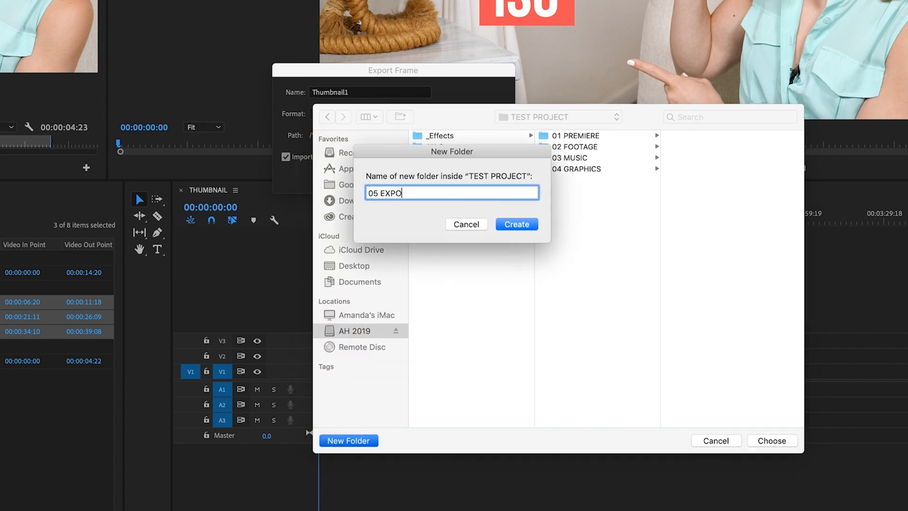
click(516, 224)
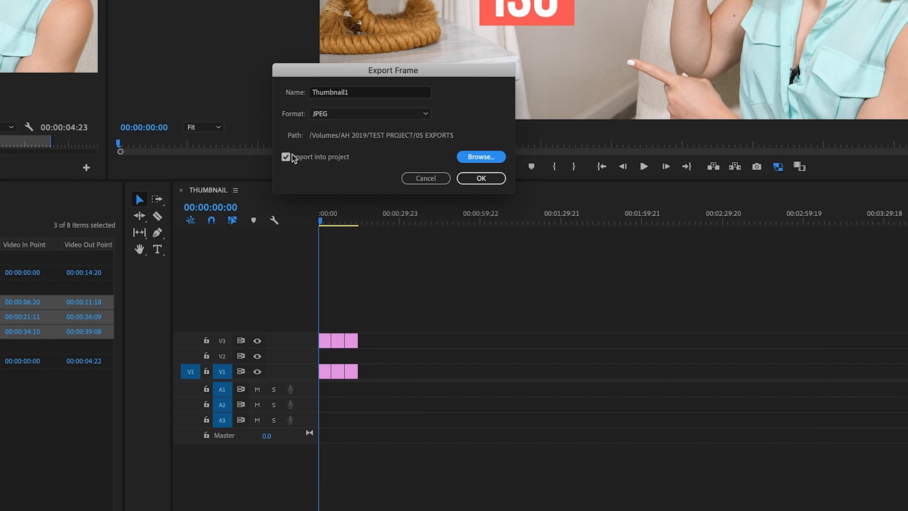
click(286, 157)
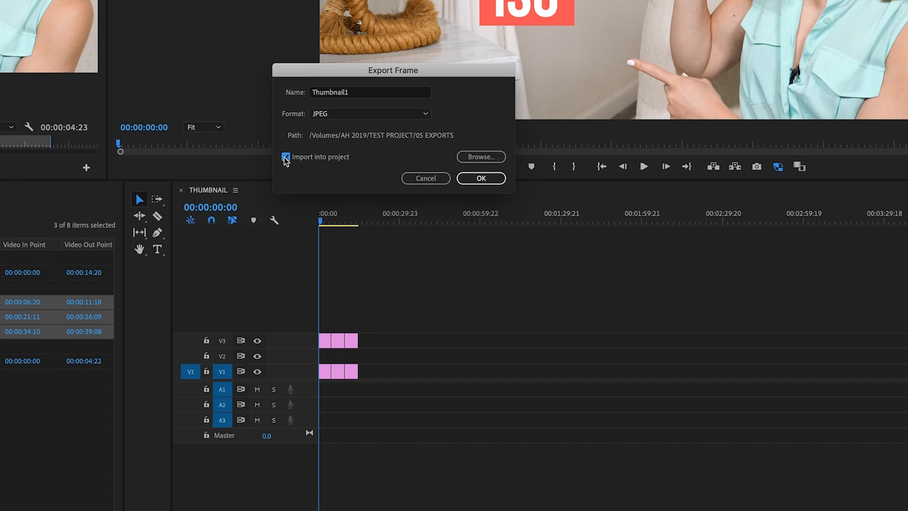
click(480, 178)
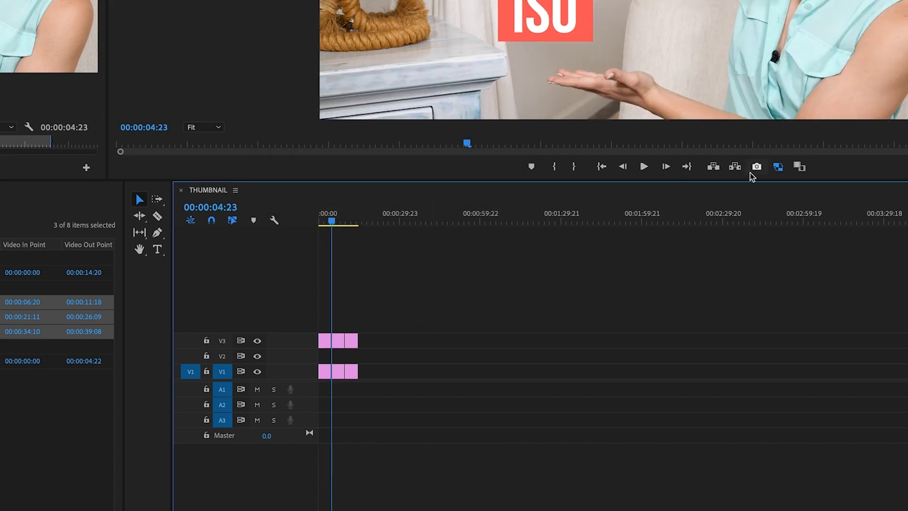
Export the second design as VideoX_Thumbnail2 and the thumbs-up design as Thumbnail3 JPEGs.
click(756, 167)
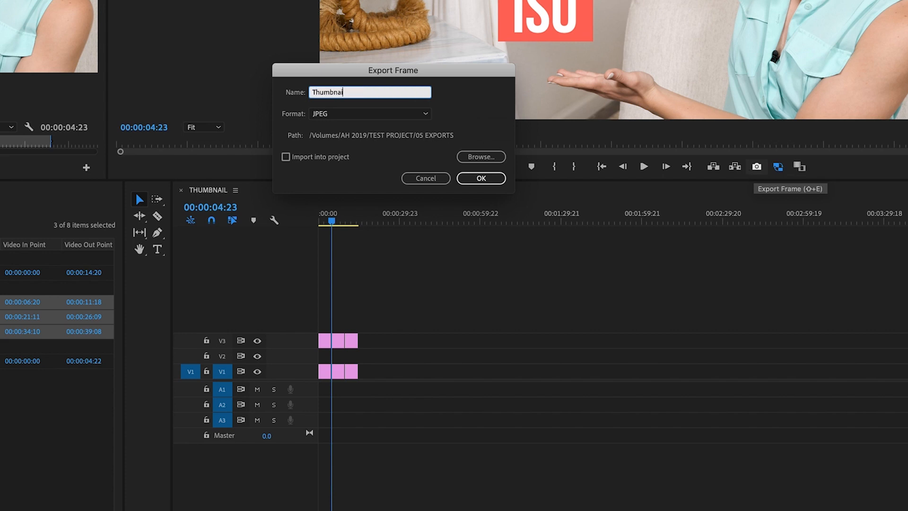
text(2)
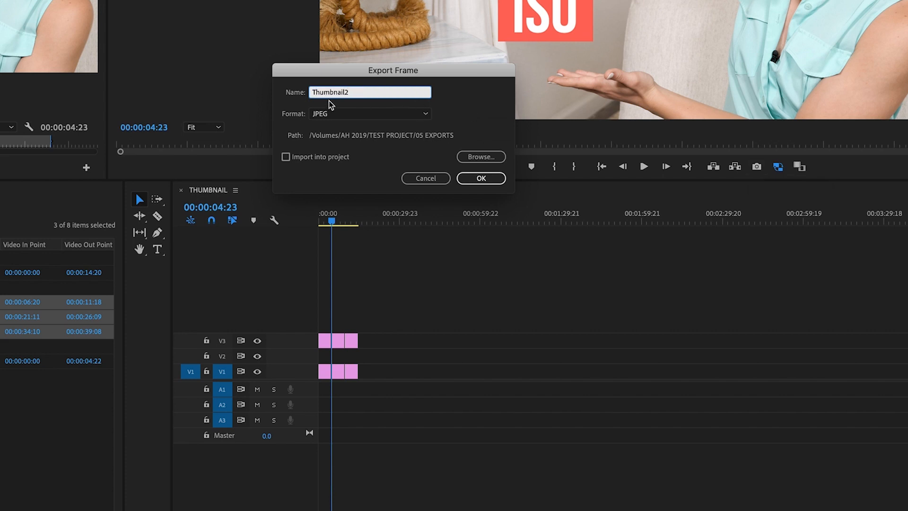
text(Video)
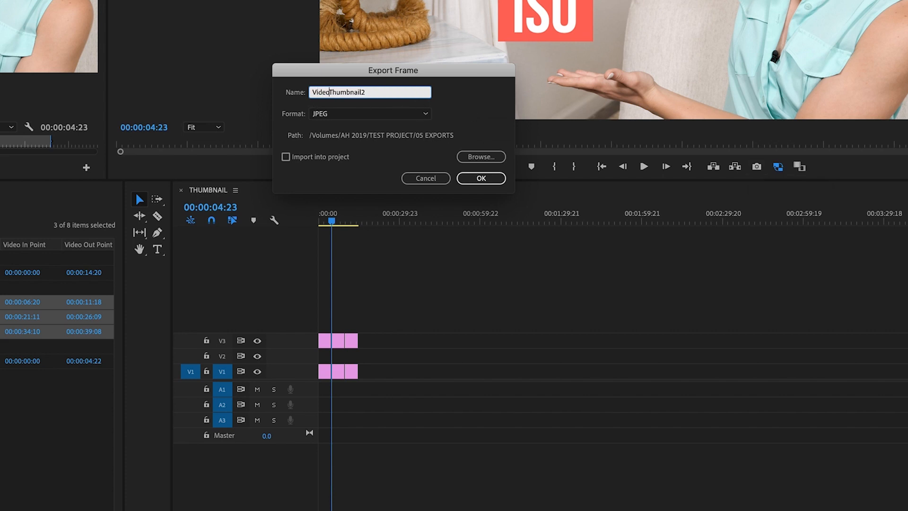
text(X_)
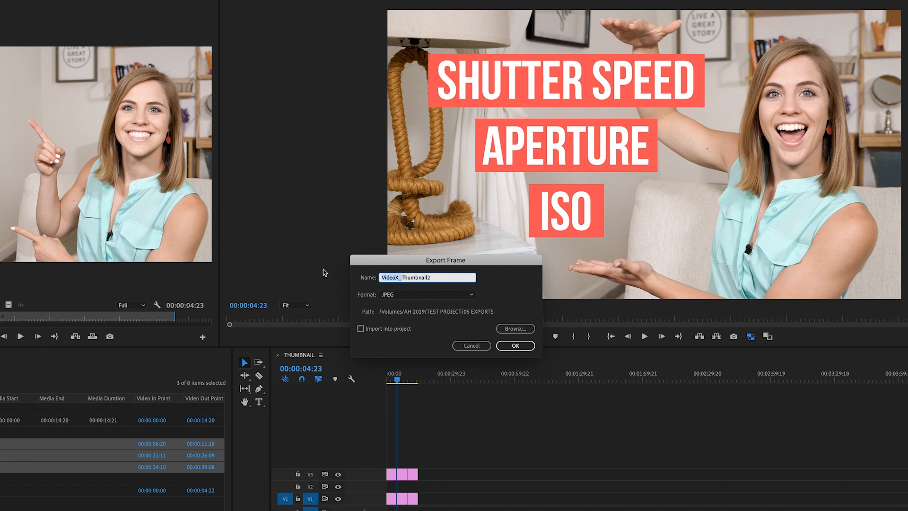
click(514, 346)
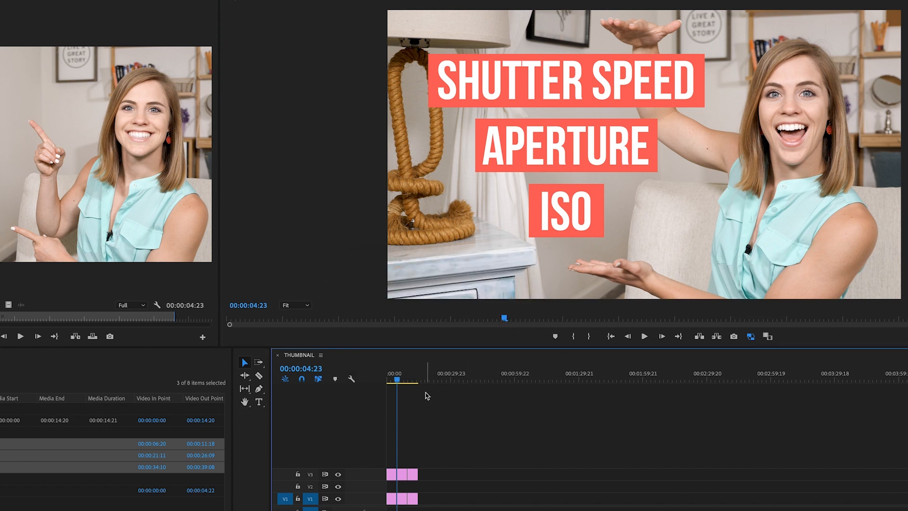
click(733, 336)
text(Thumbnail)
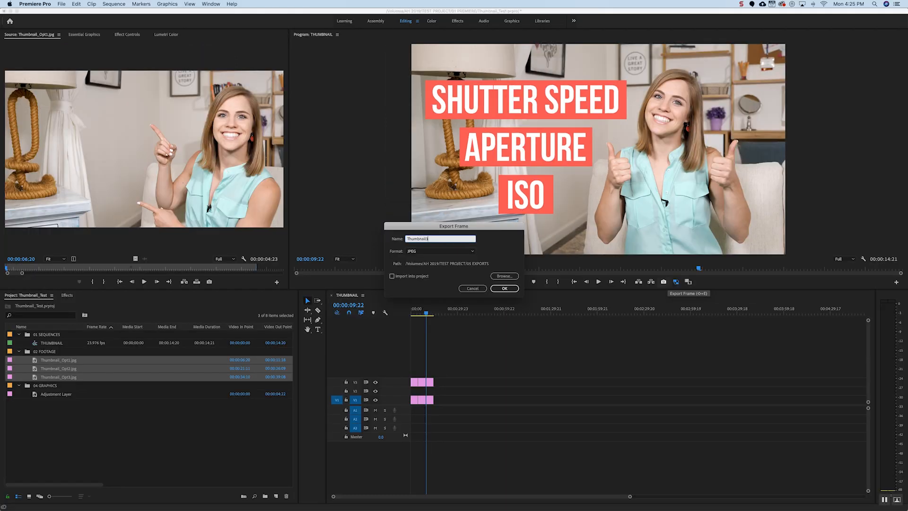
click(503, 288)
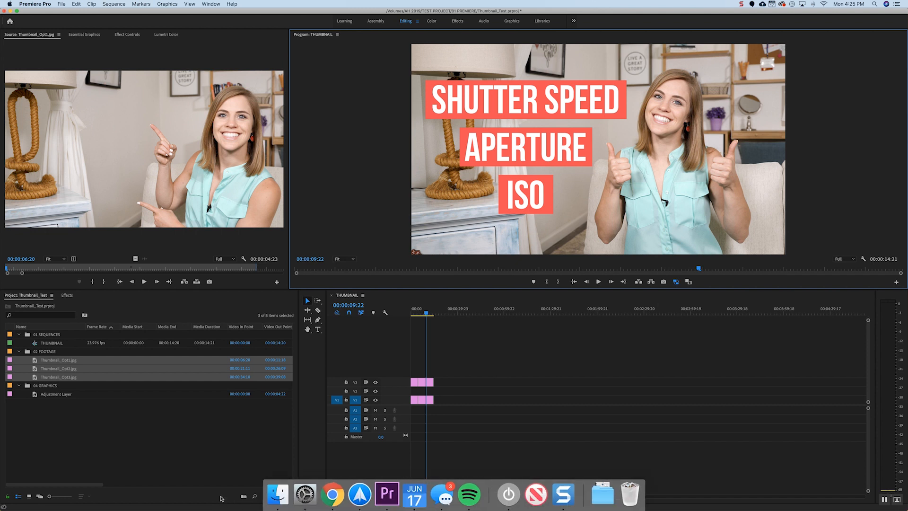
Open Finder and navigate to _2019_Thumbnails > 02 FOOTAGE > 1_JAN.
click(278, 493)
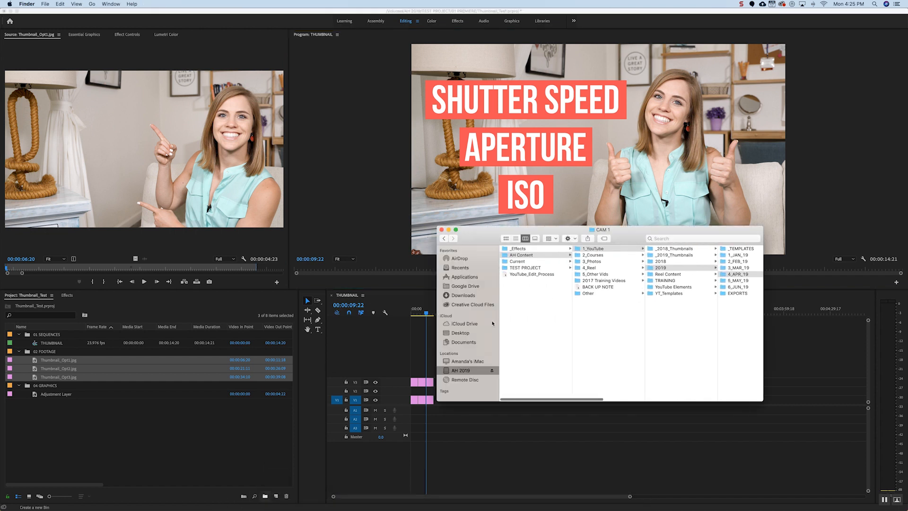
click(597, 274)
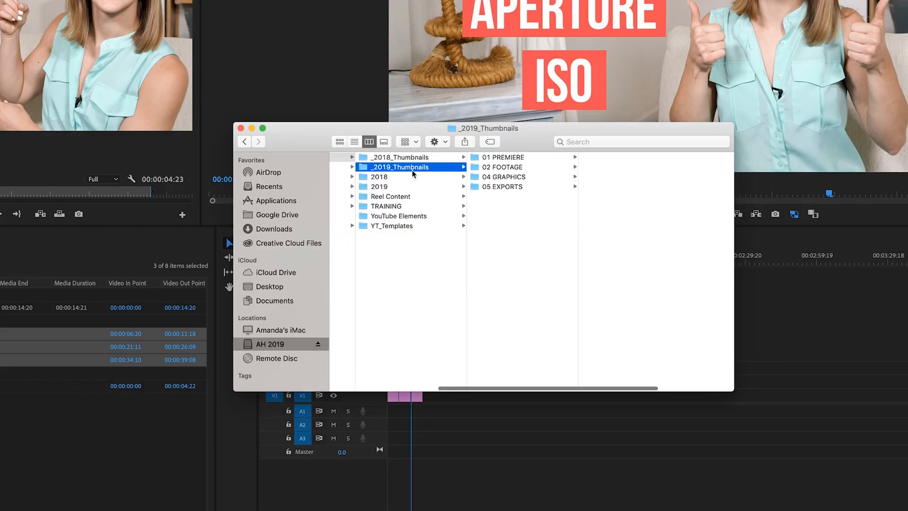
mouse_move(568, 209)
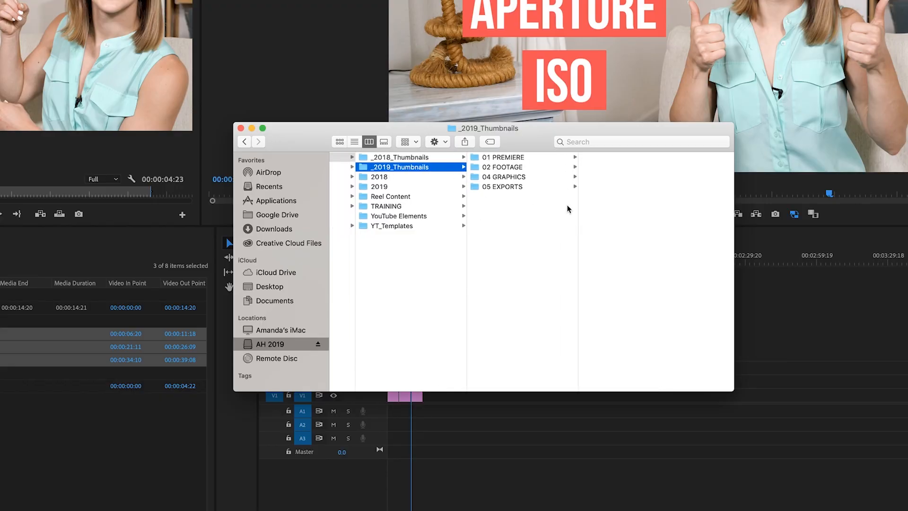
click(503, 167)
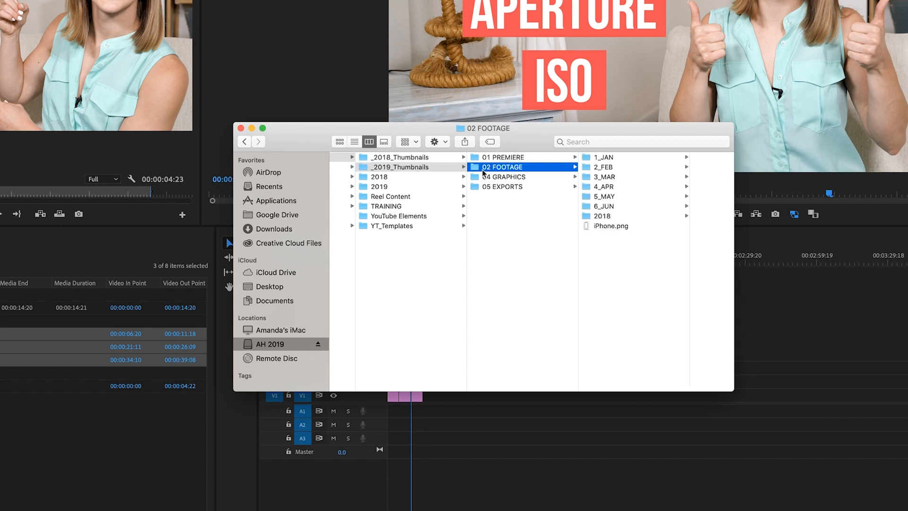
click(604, 157)
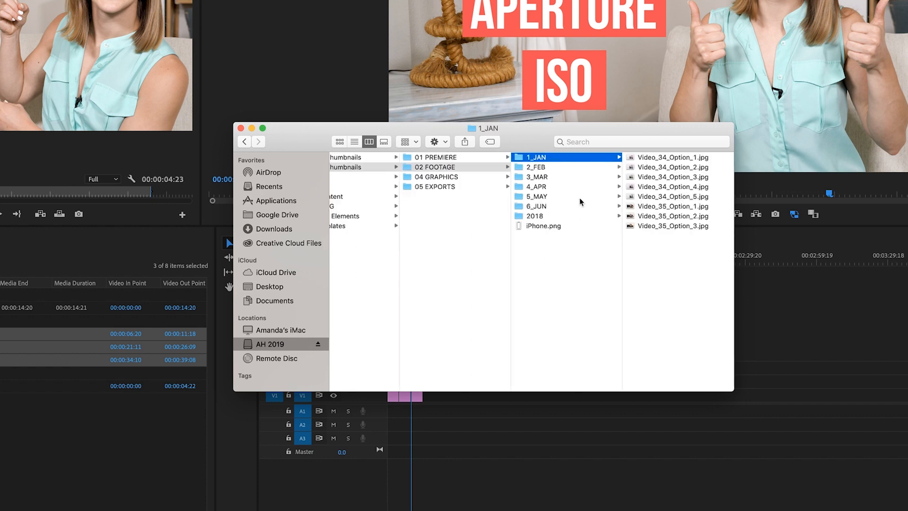
mouse_move(672, 178)
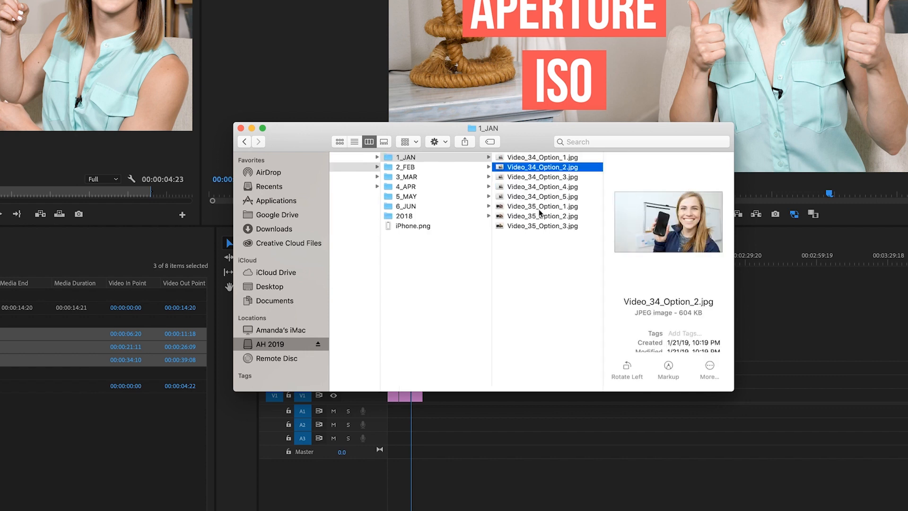
Preview the Video_34 Option 3, 1 and 5 images, then open 05 EXPORTS.
click(543, 177)
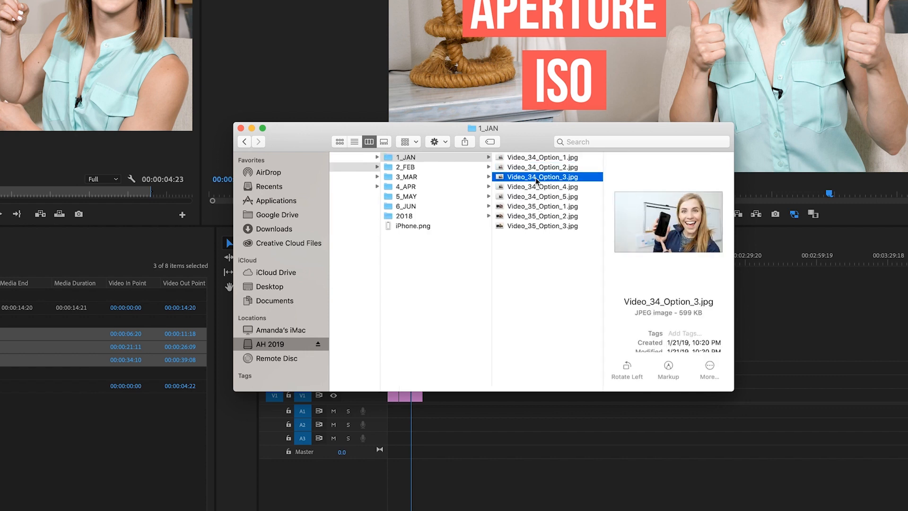
click(541, 157)
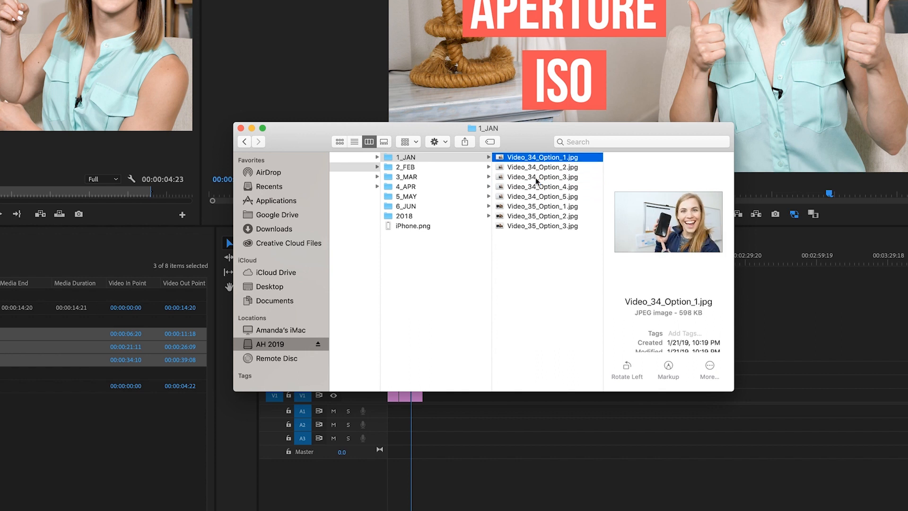
click(542, 185)
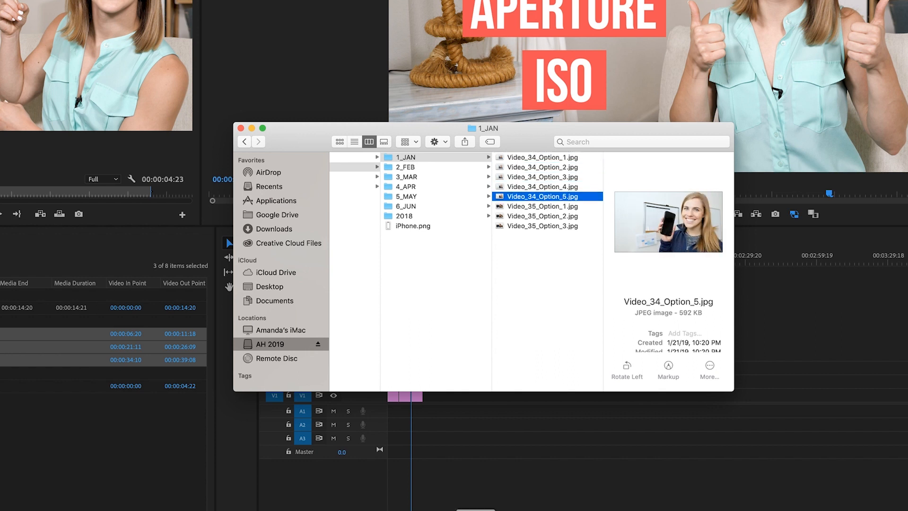
click(240, 128)
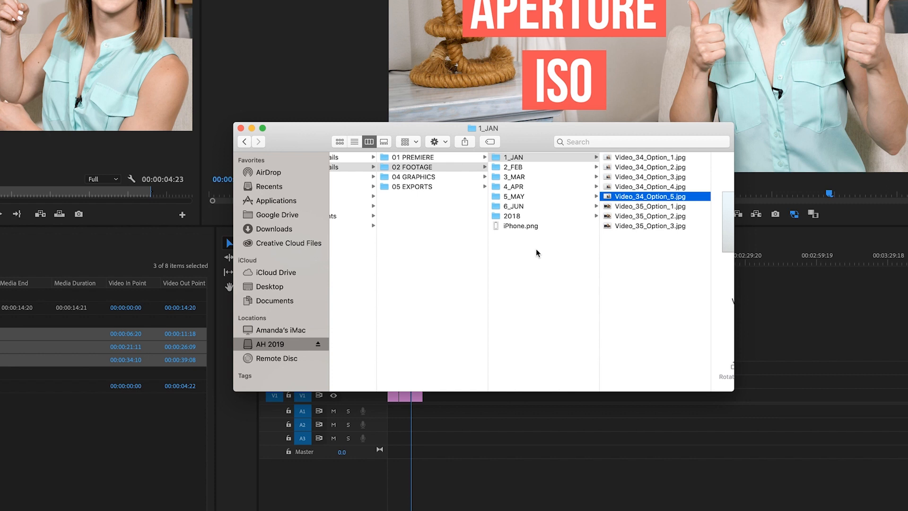
click(411, 186)
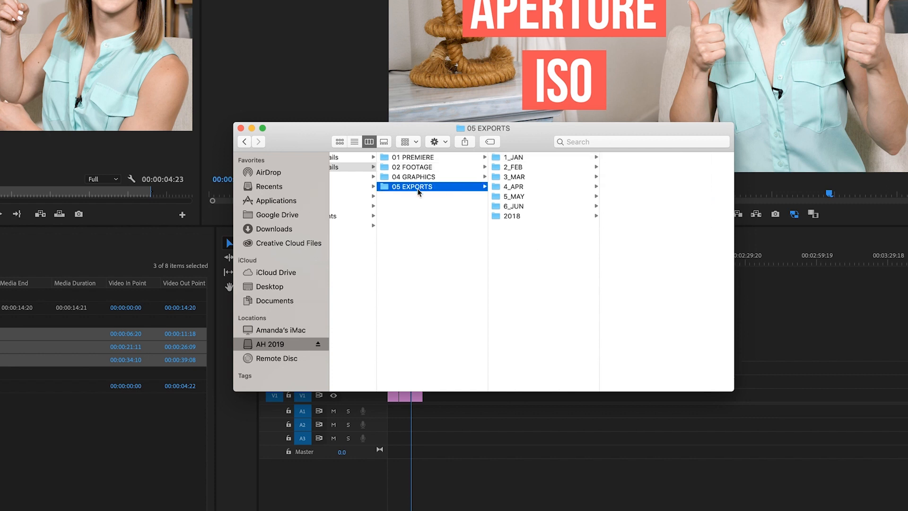
mouse_move(477, 152)
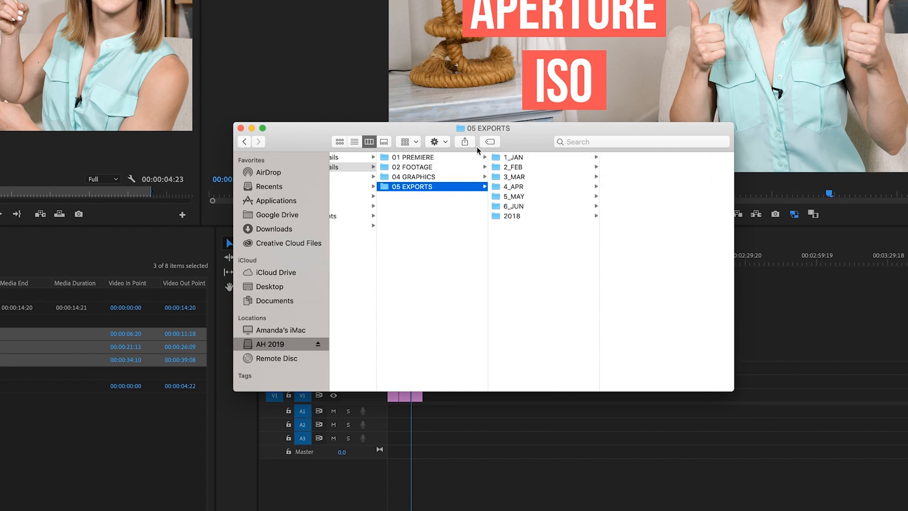